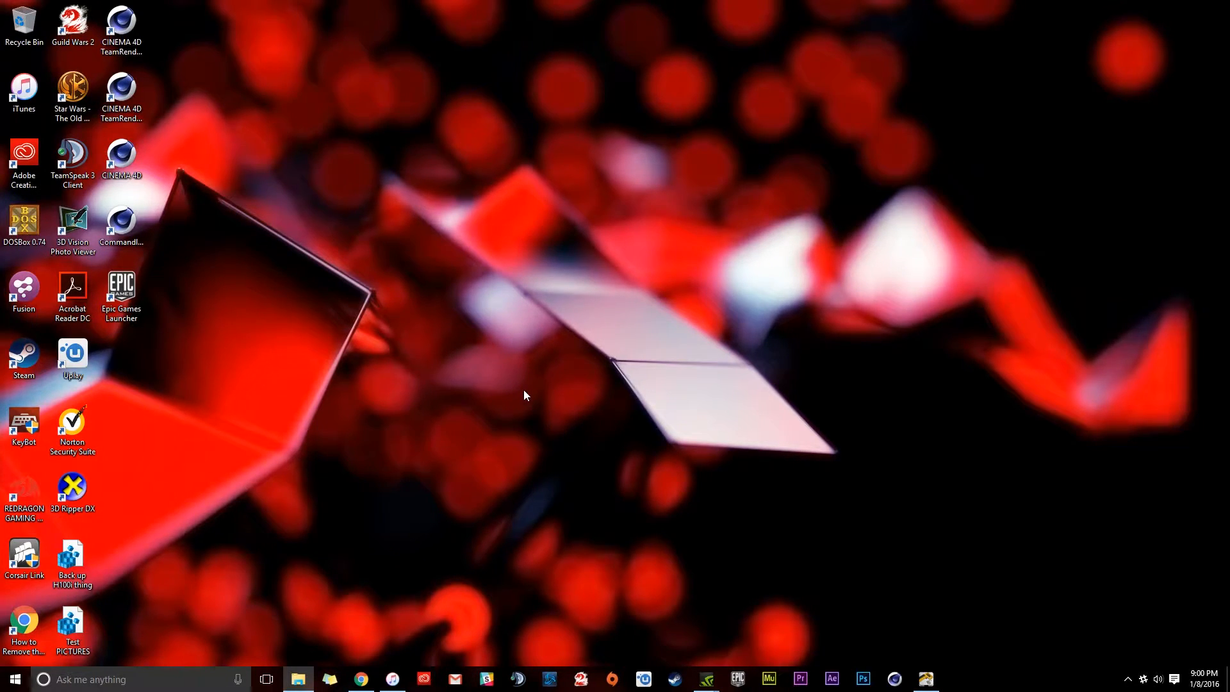
mouse_move(541, 442)
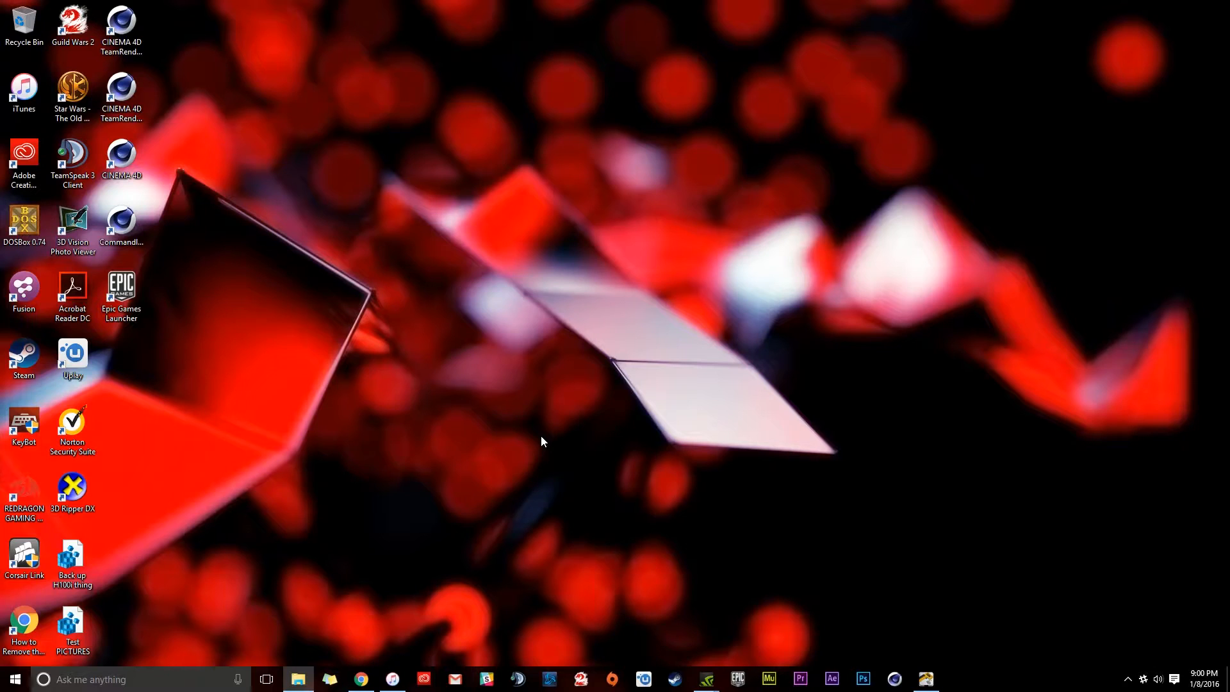
mouse_move(516, 414)
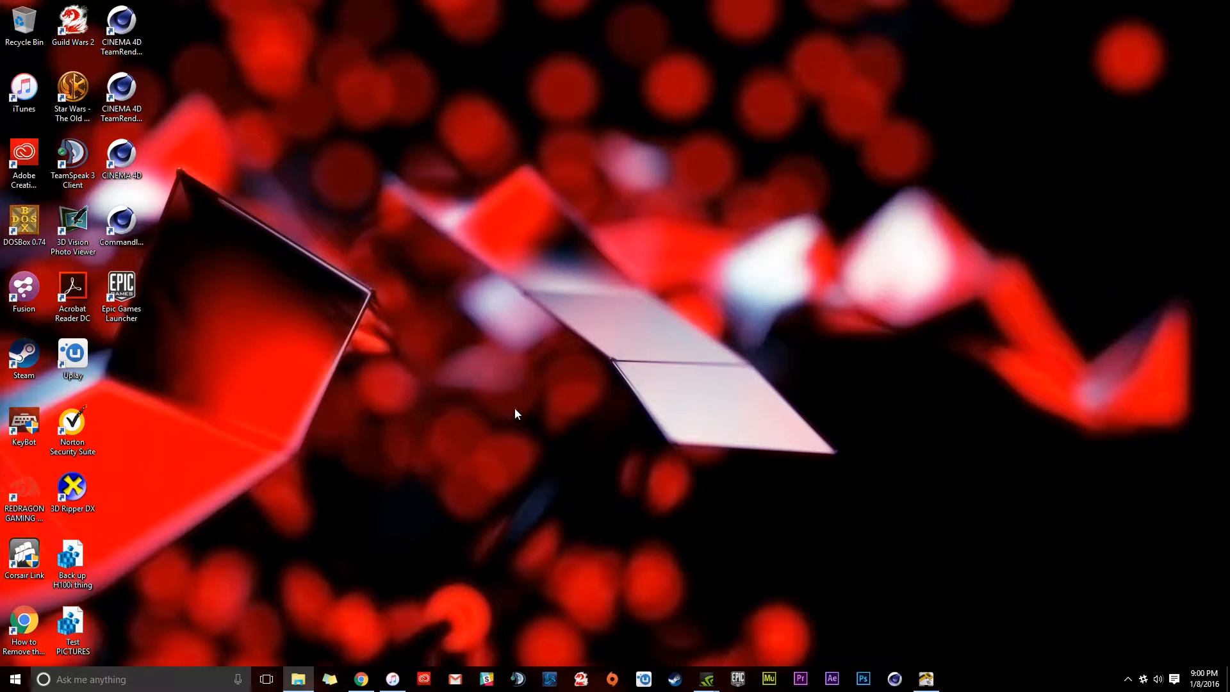
mouse_move(510, 437)
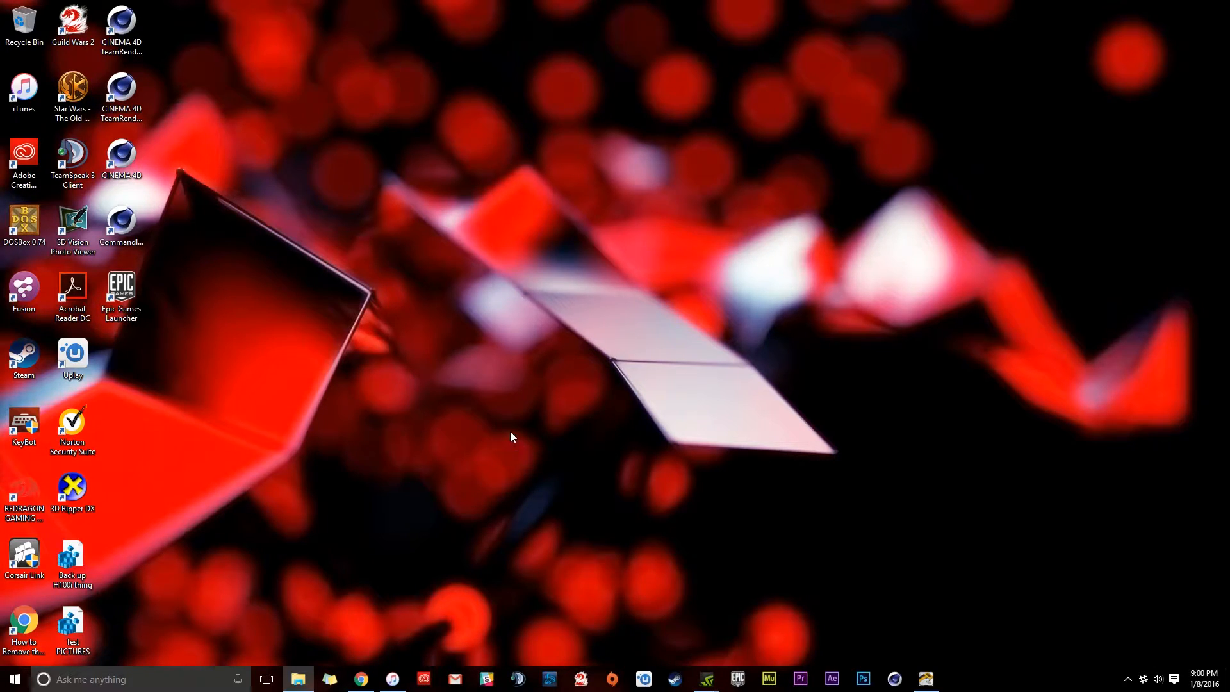
mouse_move(538, 407)
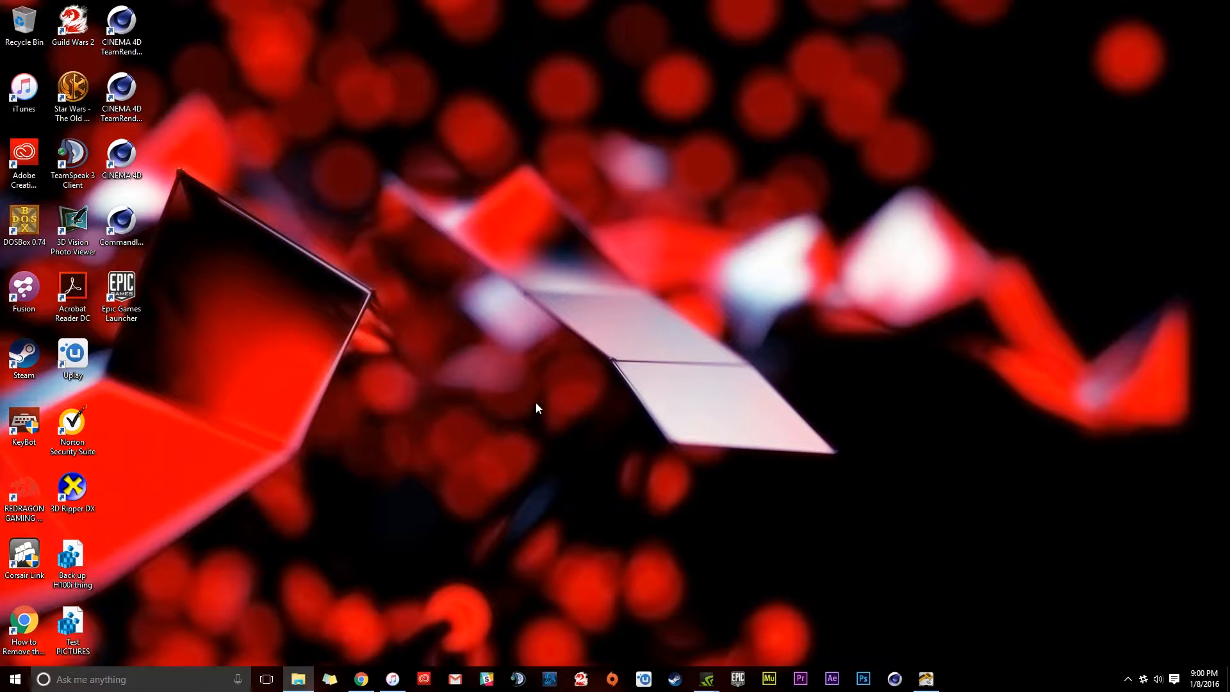
mouse_move(432, 325)
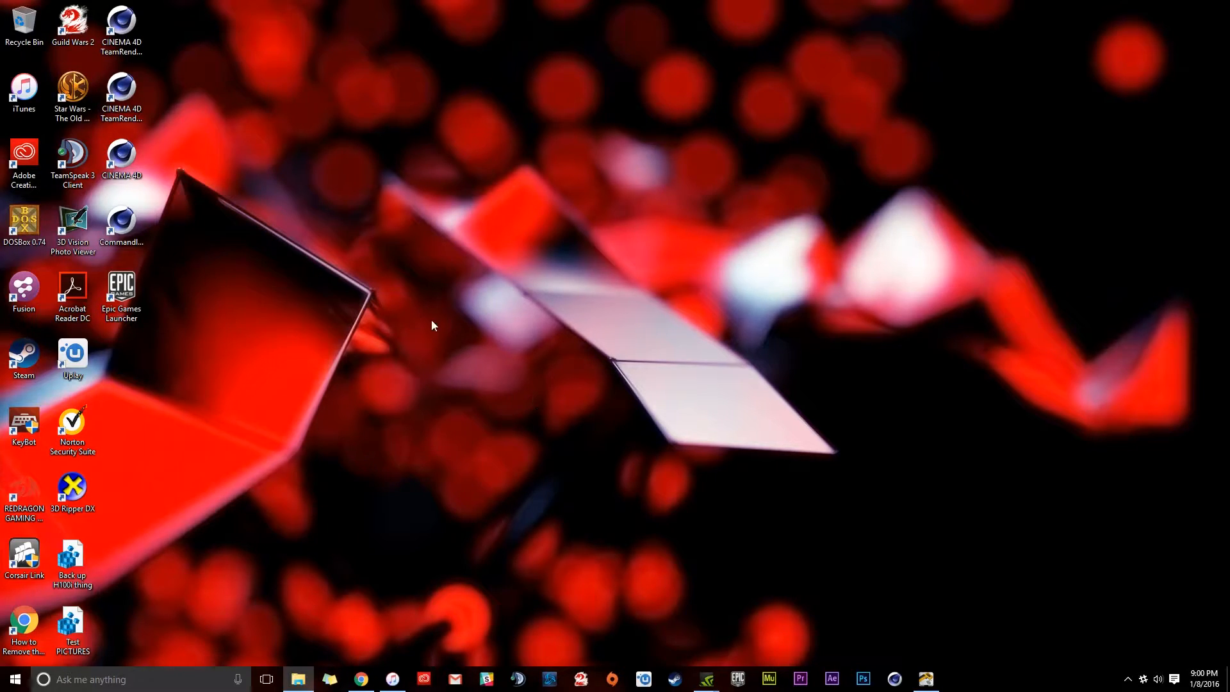
mouse_move(444, 314)
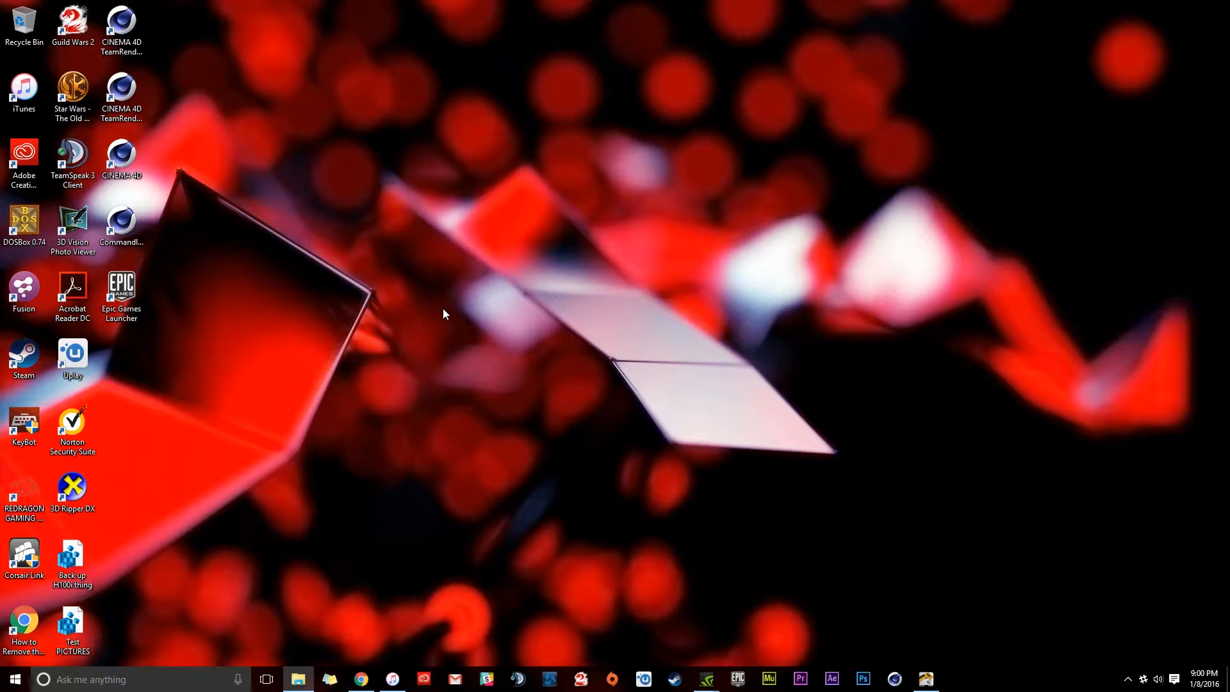
mouse_move(555, 438)
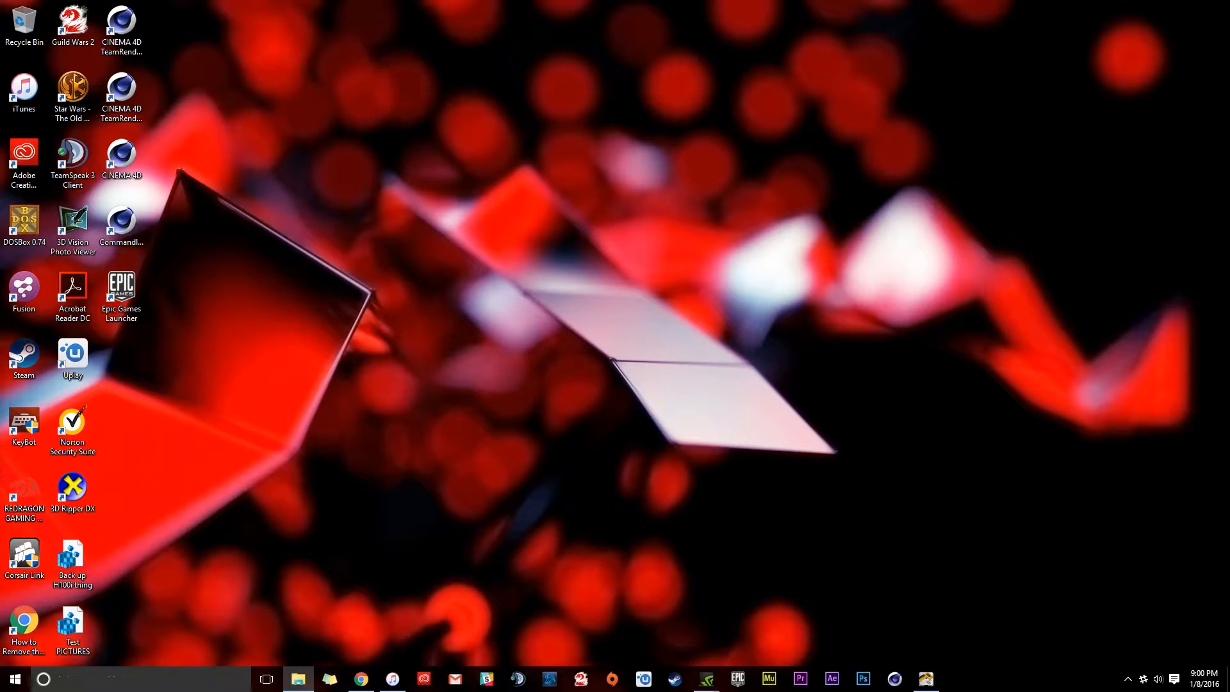
Reach the OctaneRender product page on otoy.com via the Render menu, with Download Demo in view.
click(358, 679)
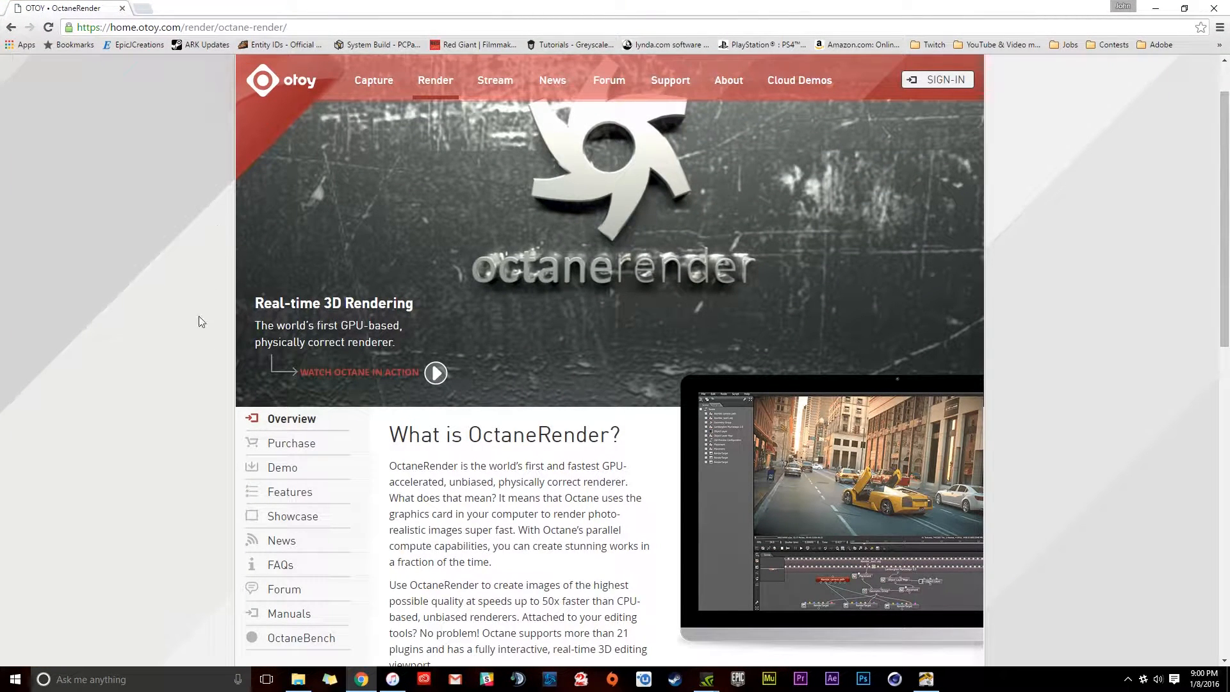
mouse_move(275, 377)
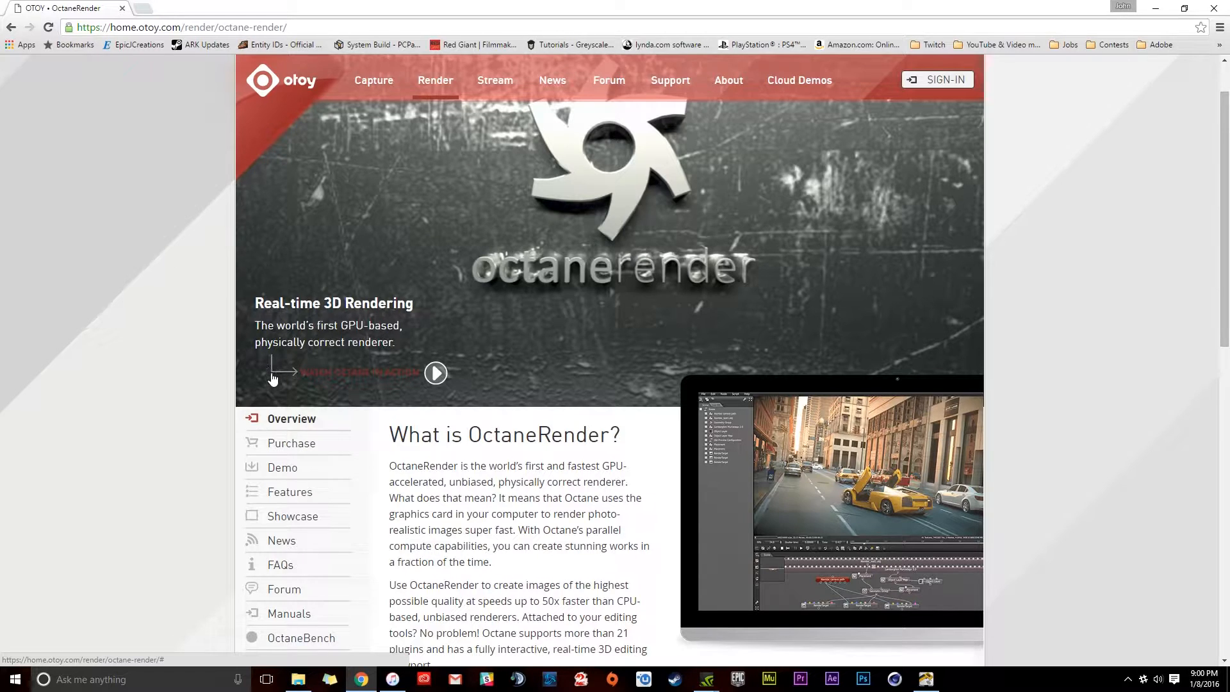
mouse_move(431, 313)
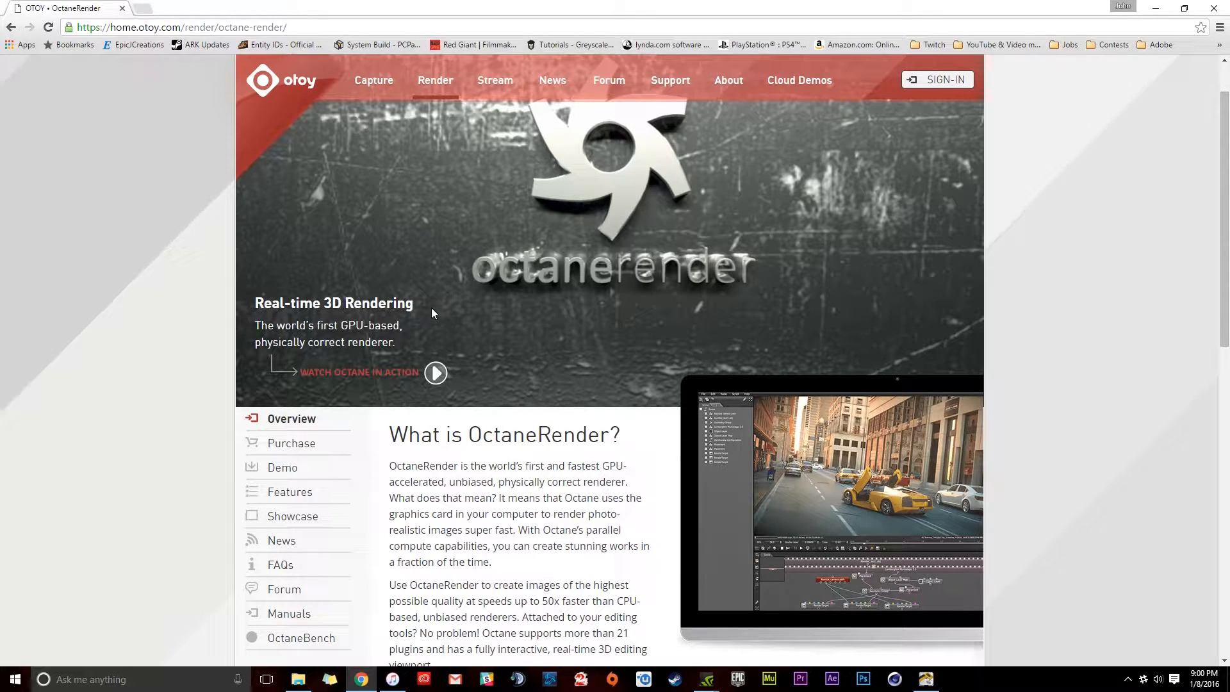
click(181, 27)
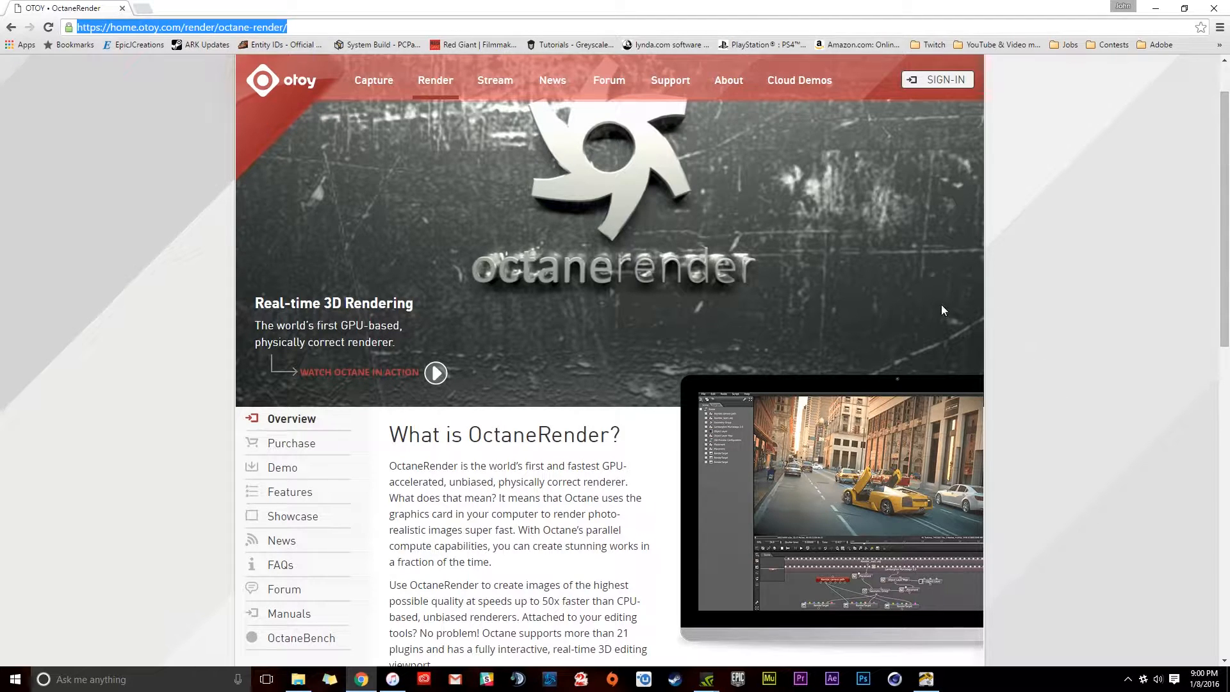
mouse_move(1118, 191)
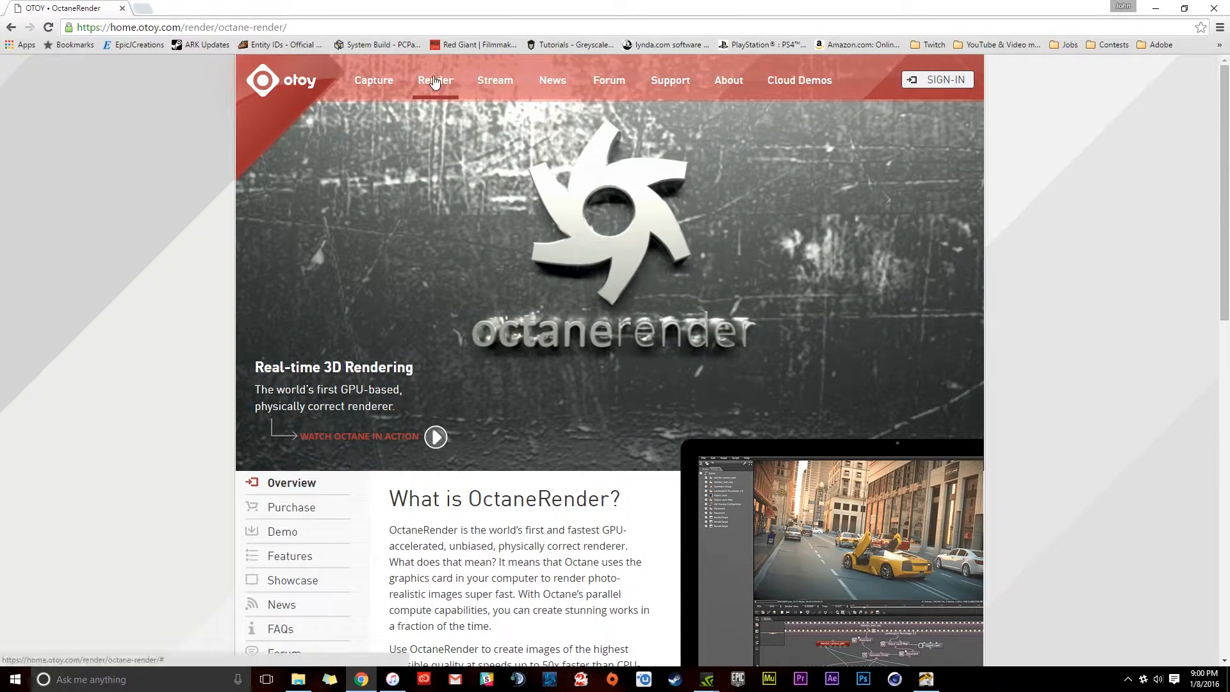
click(434, 80)
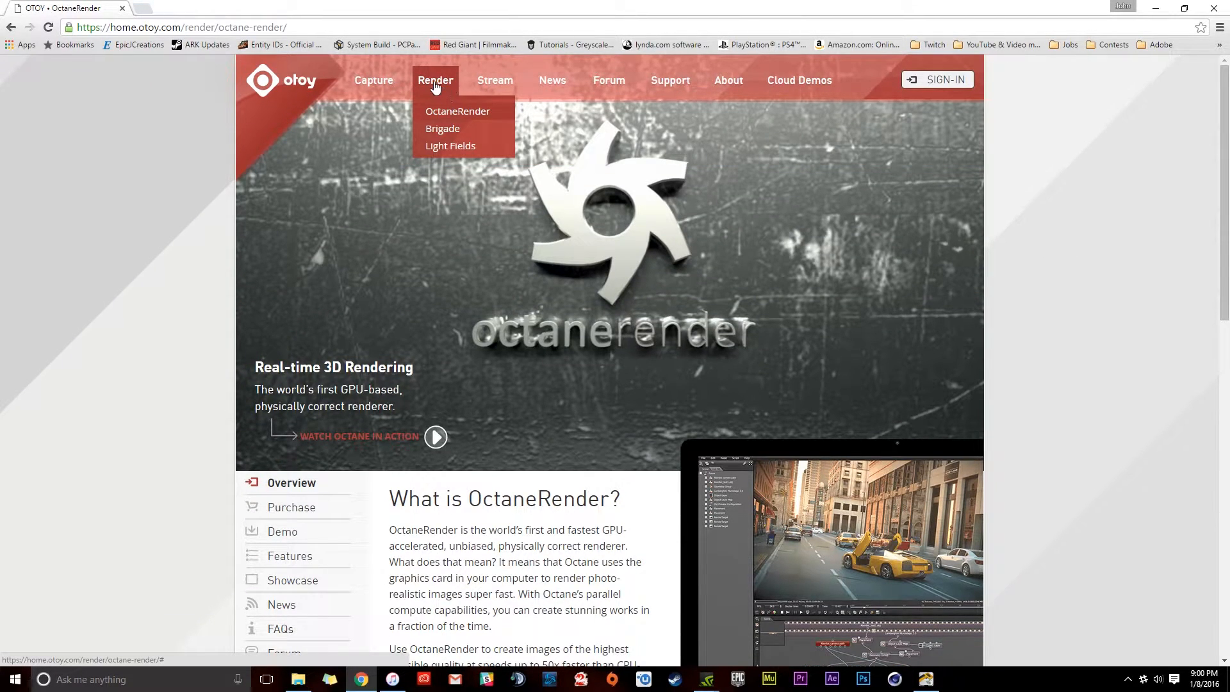
click(457, 112)
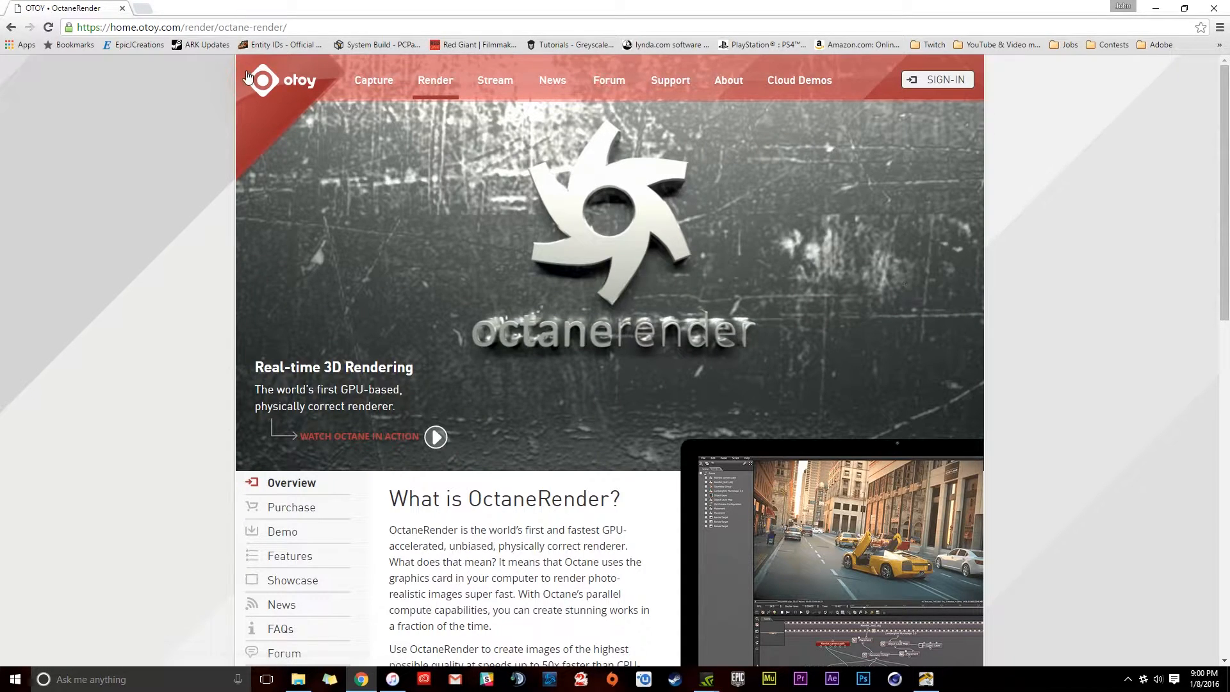
click(280, 79)
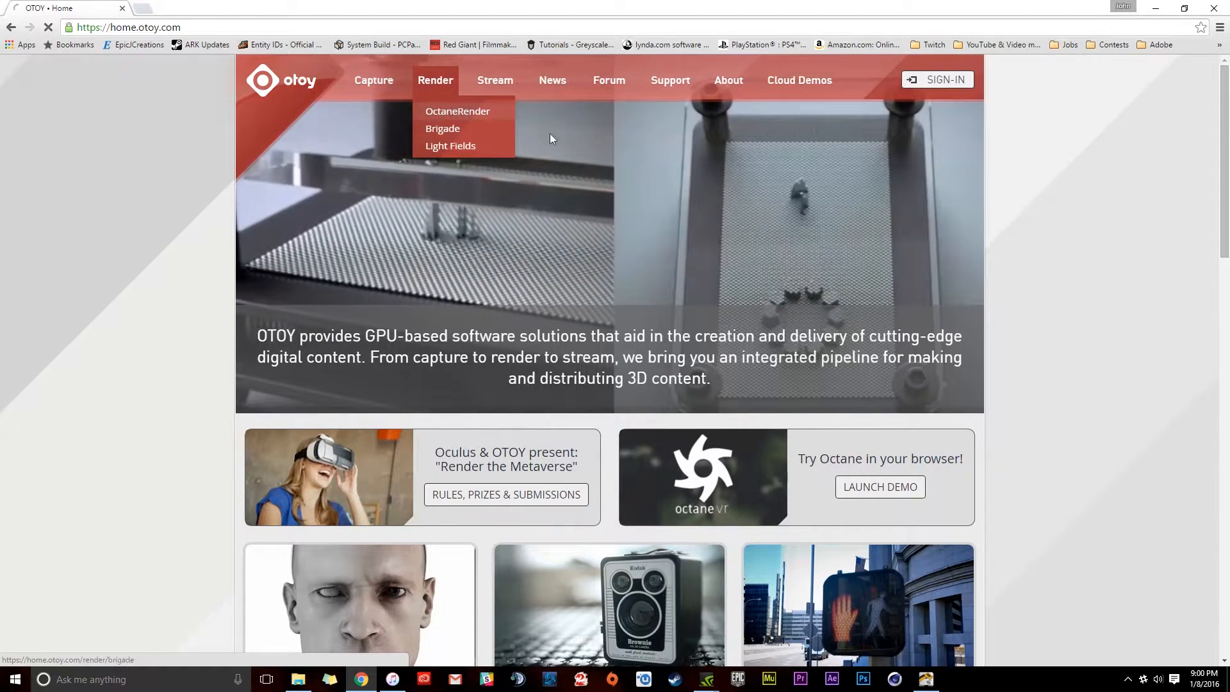
click(457, 110)
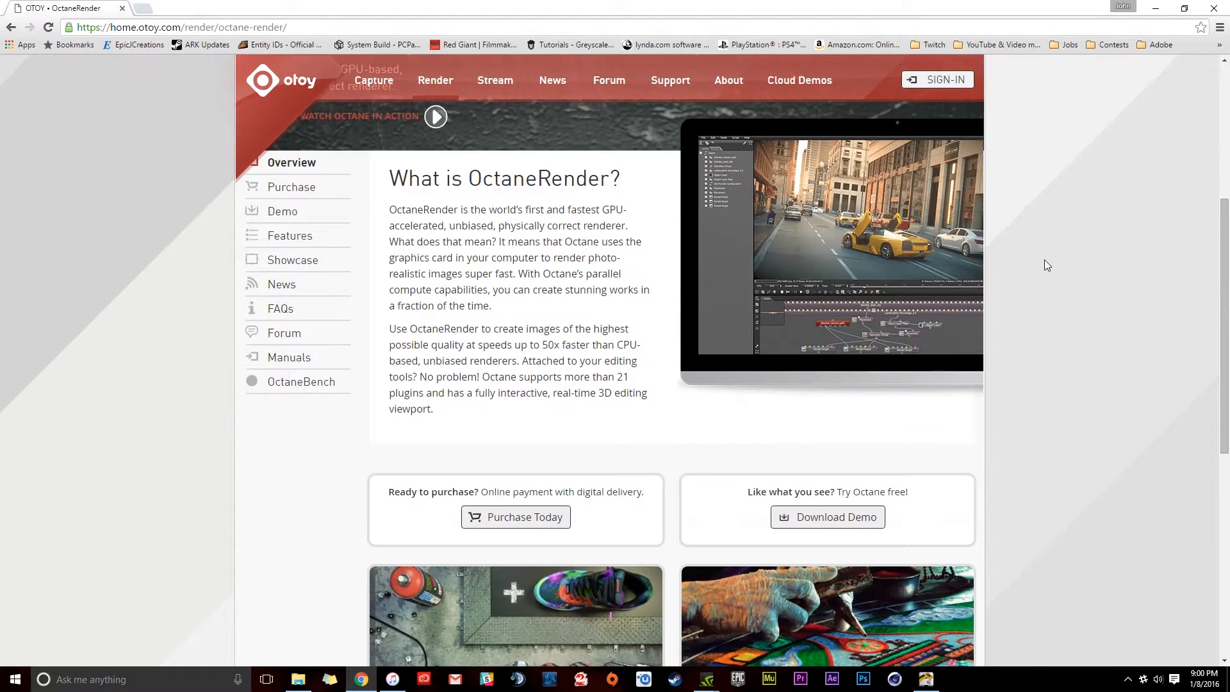
From Download Demo, choose the CINEMA 4D plugin and download the Windows R13-R16 demo installer.
click(826, 516)
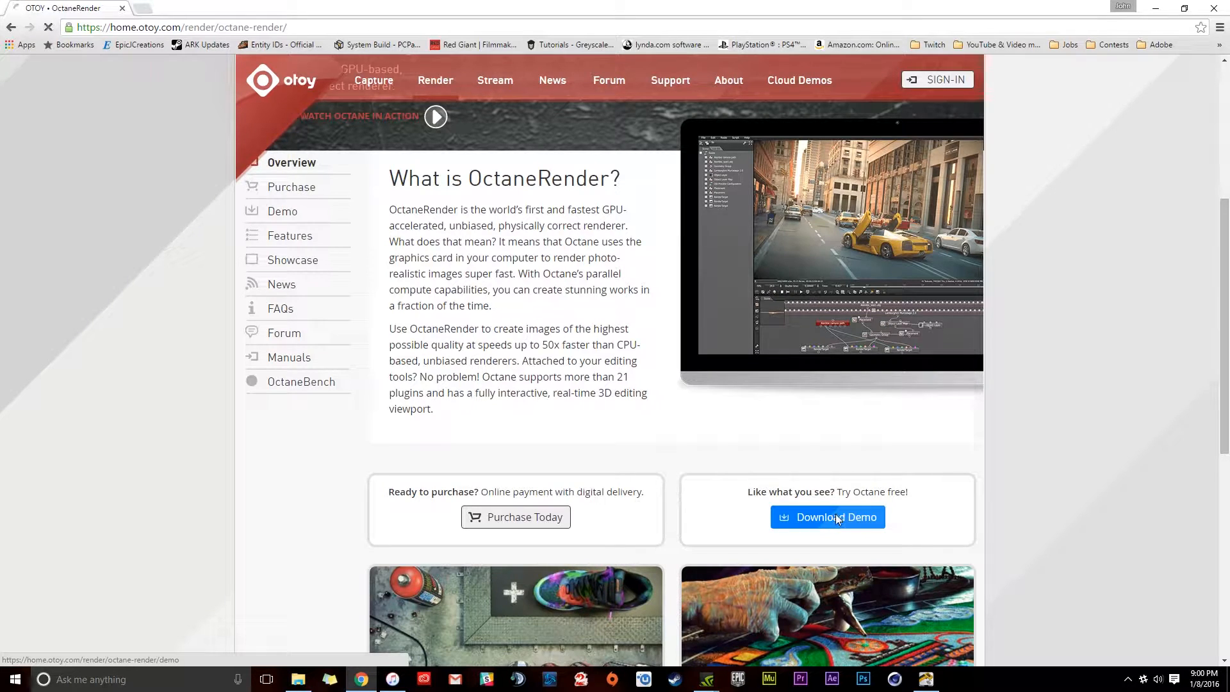
click(826, 516)
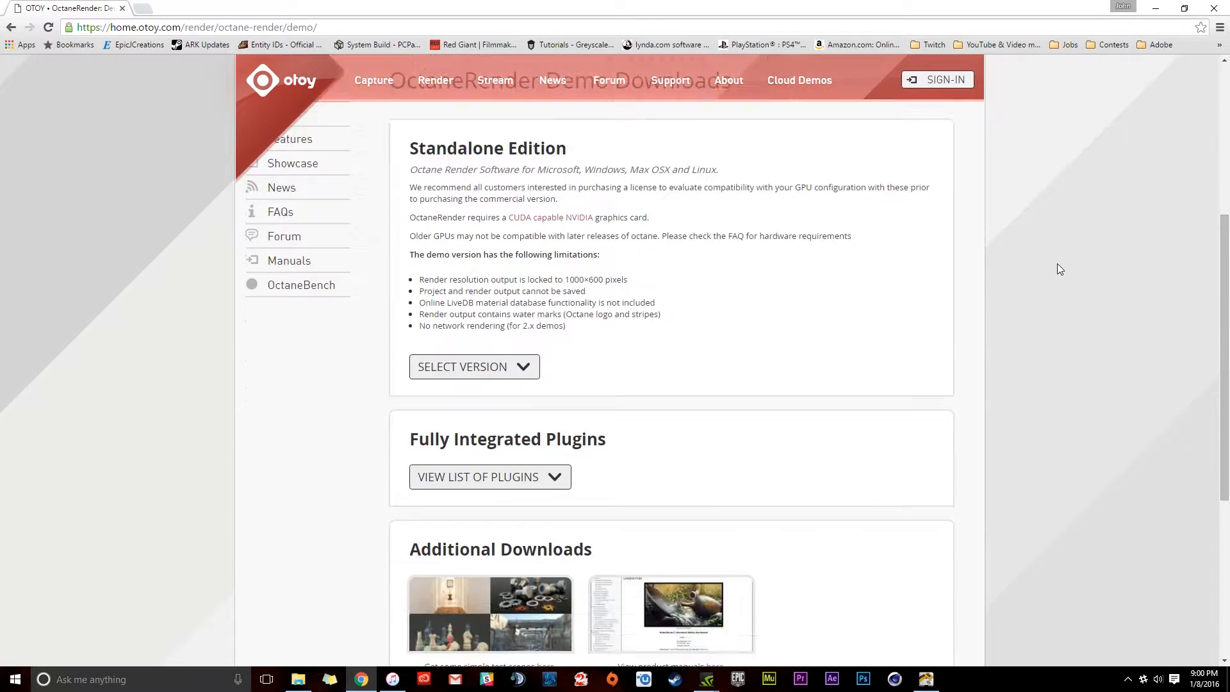
click(474, 367)
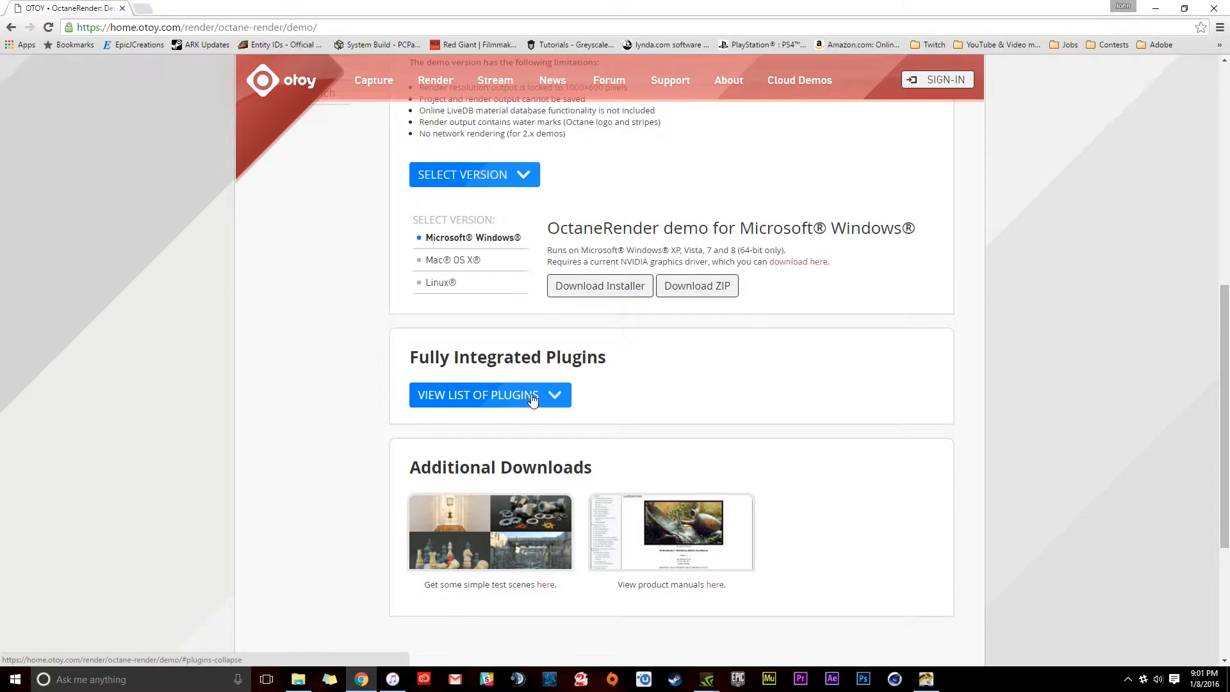
click(490, 394)
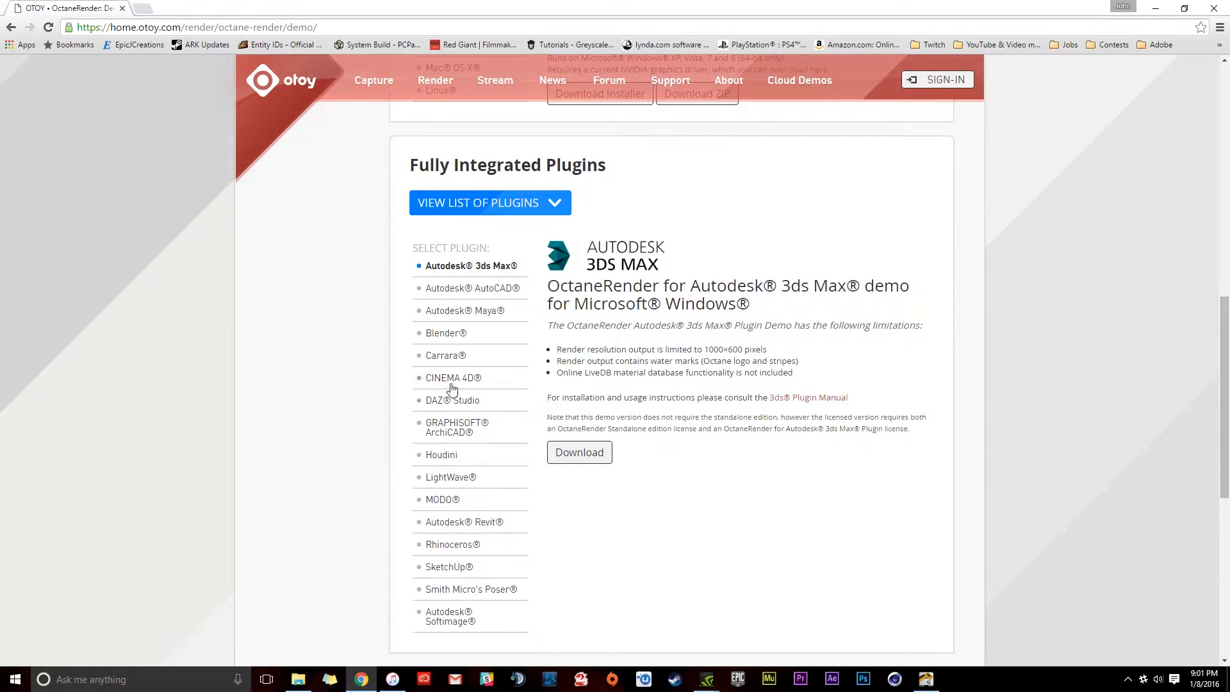
click(453, 376)
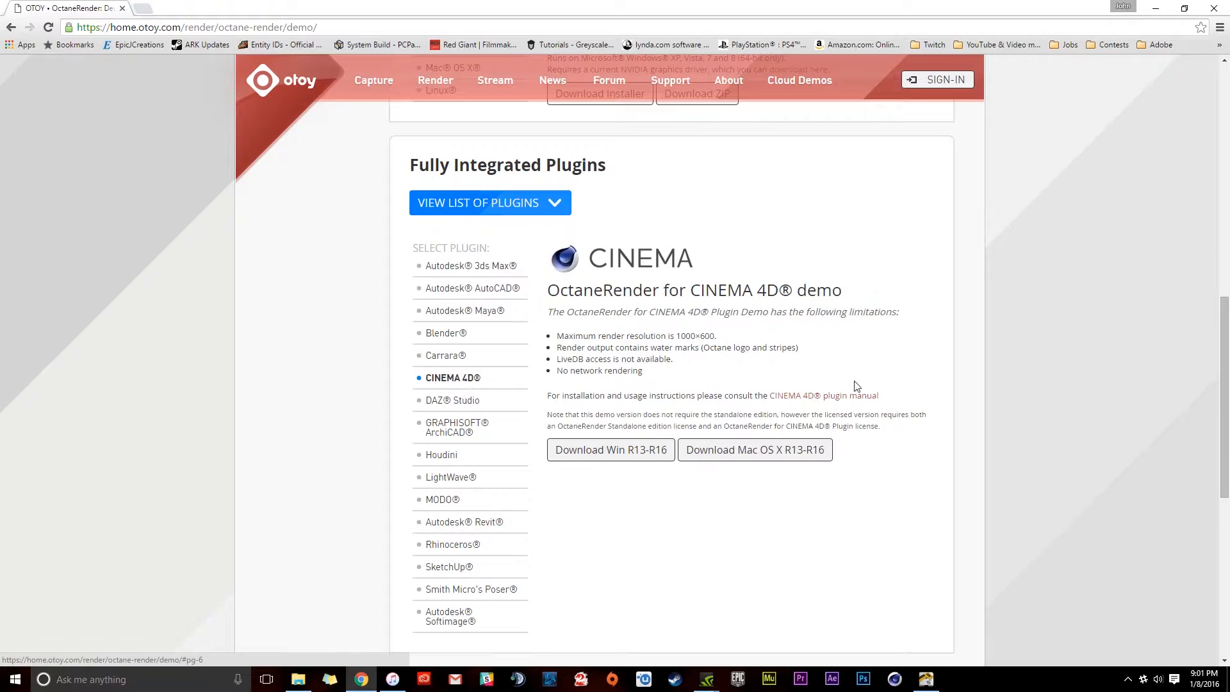
click(609, 450)
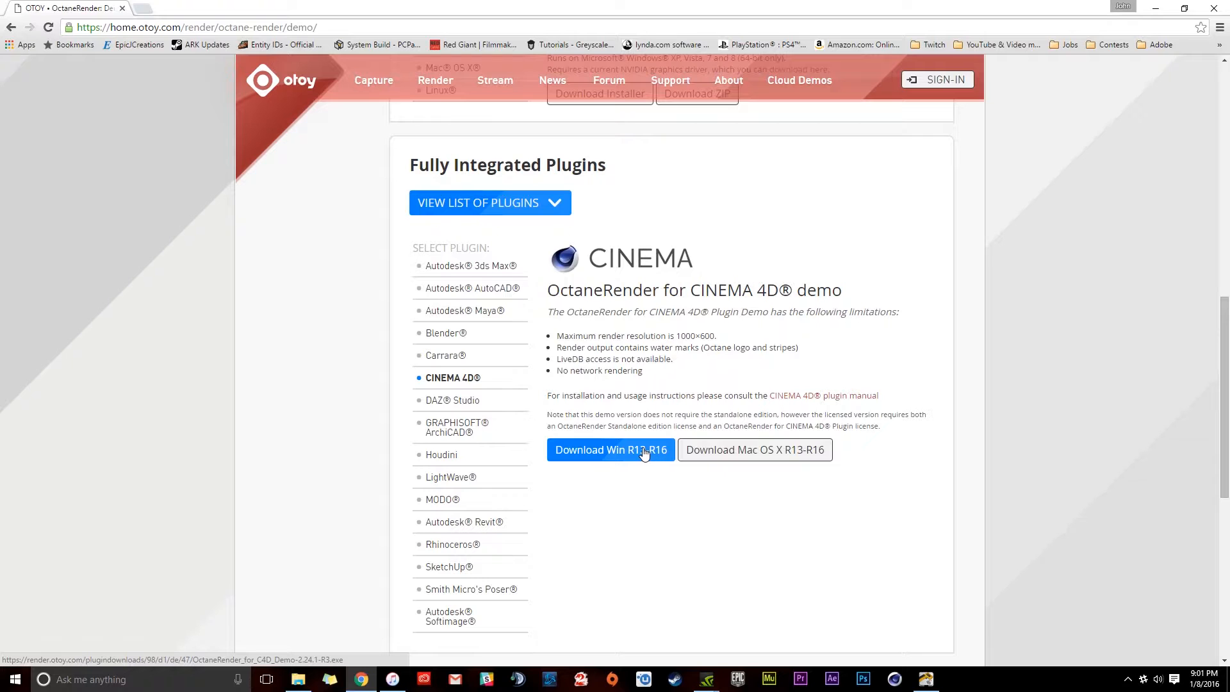
click(610, 449)
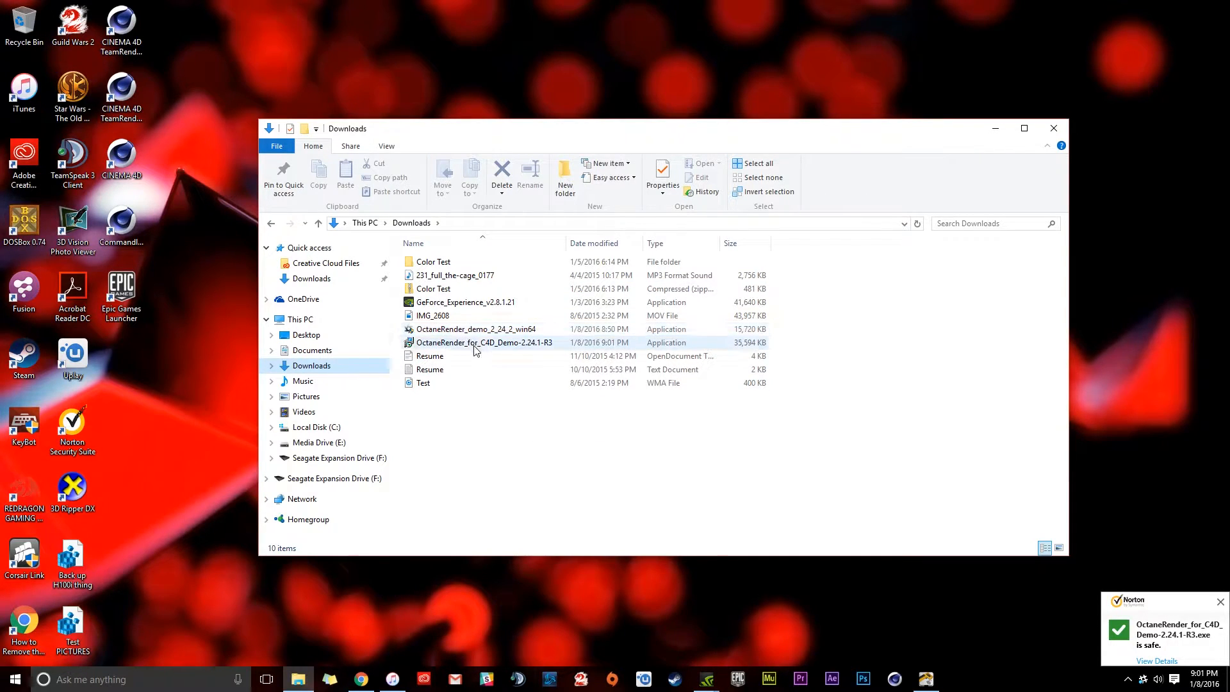
mouse_move(477, 329)
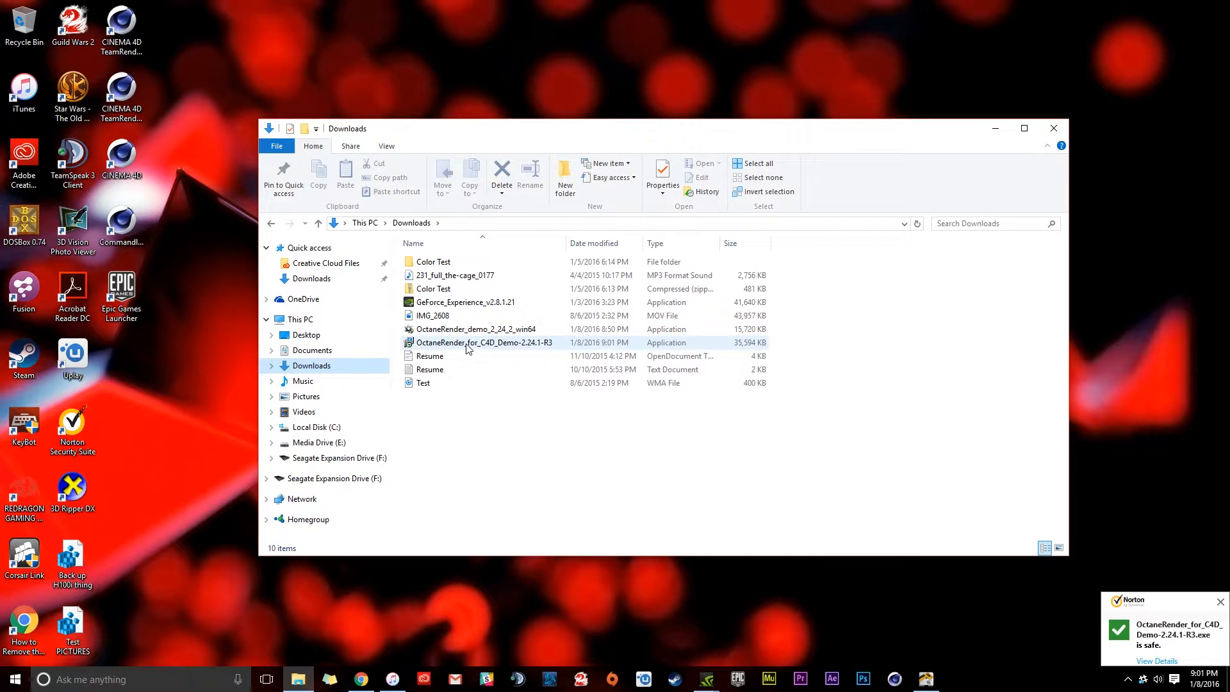
mouse_move(484, 342)
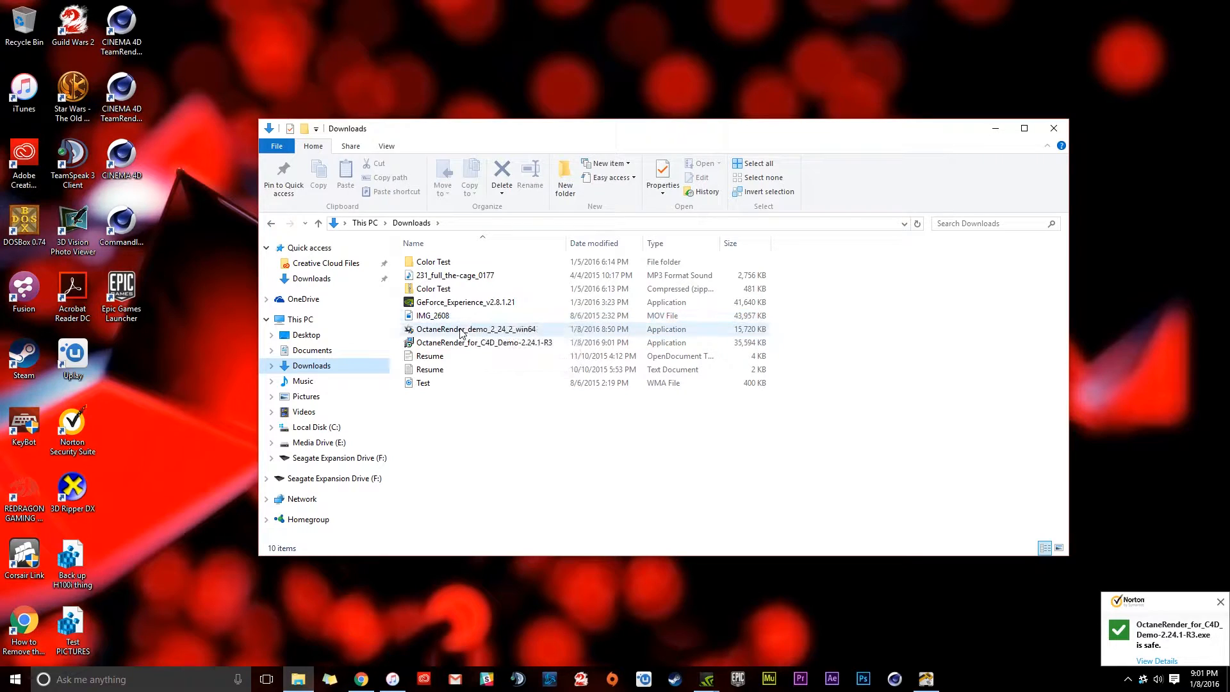
mouse_move(470, 342)
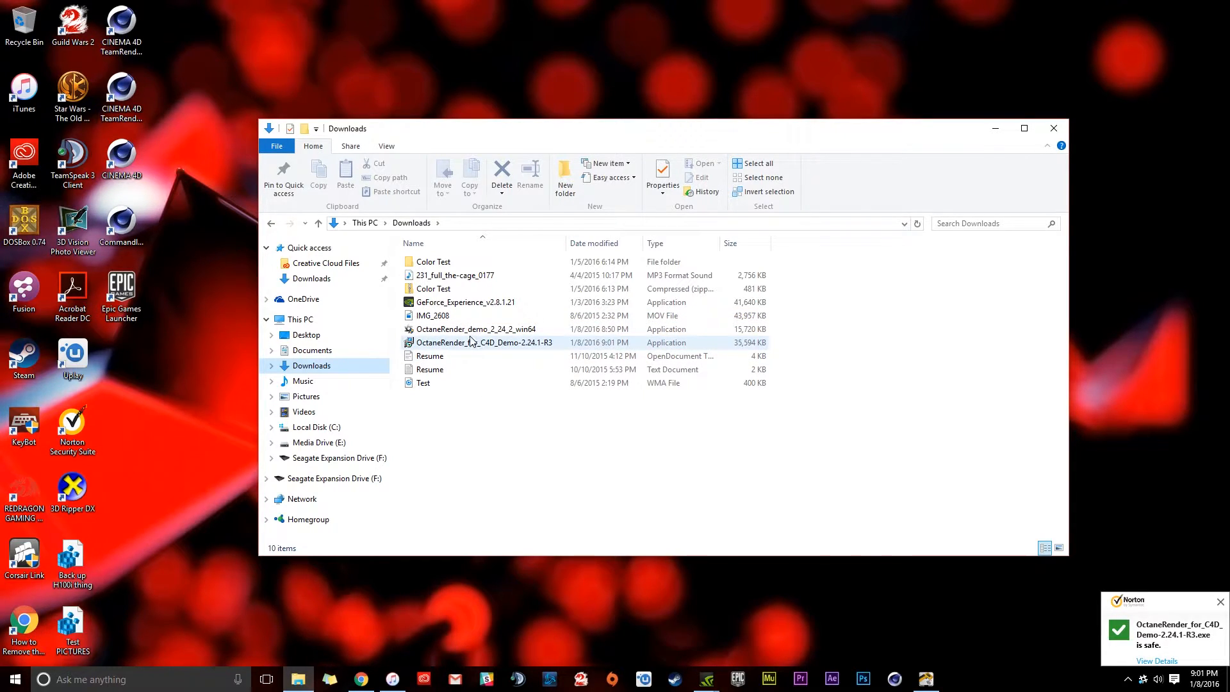
mouse_move(470, 342)
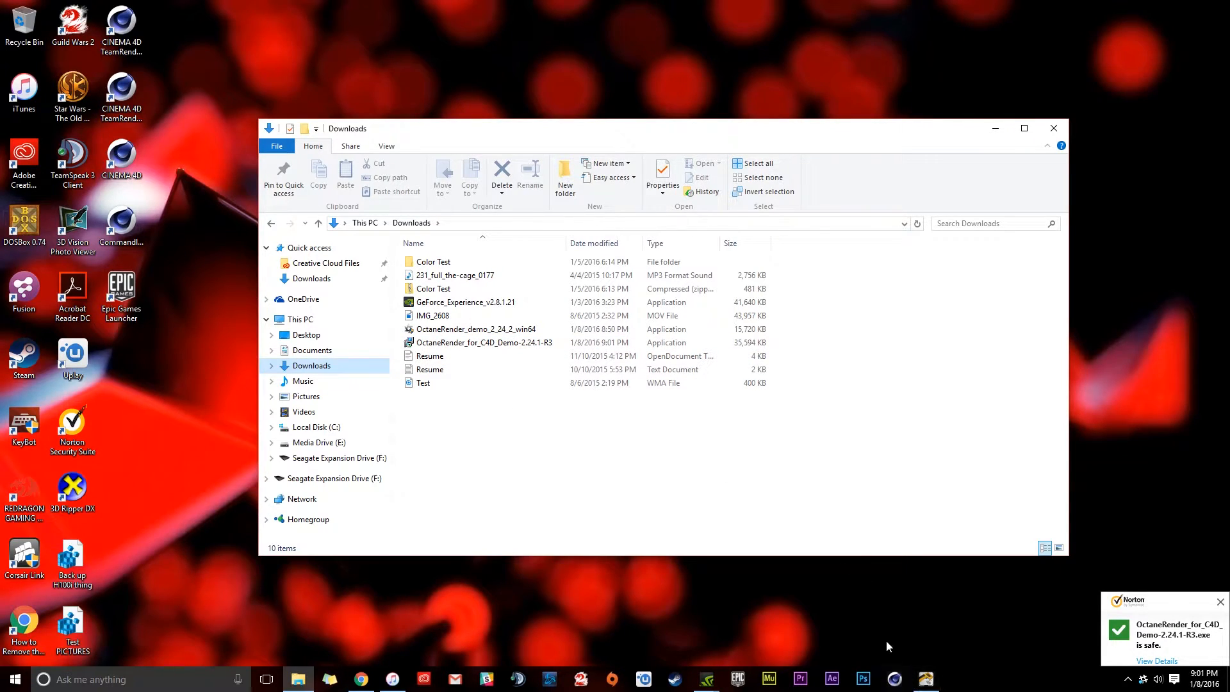
mouse_move(901, 651)
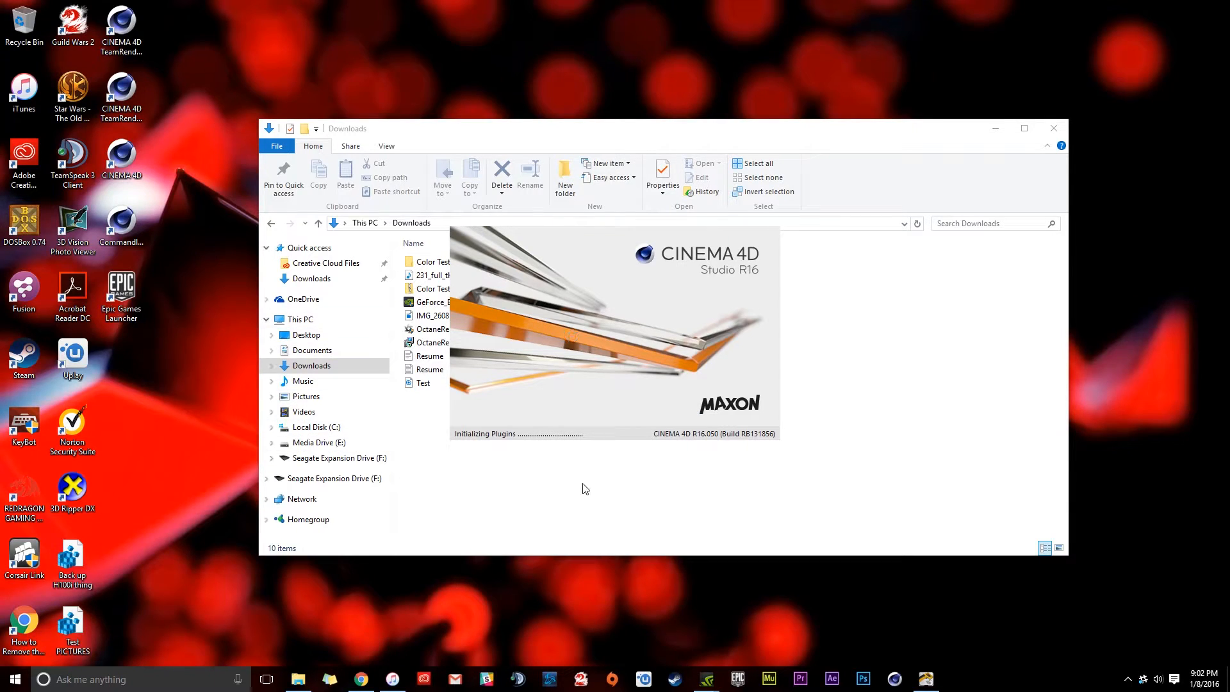
mouse_move(611, 470)
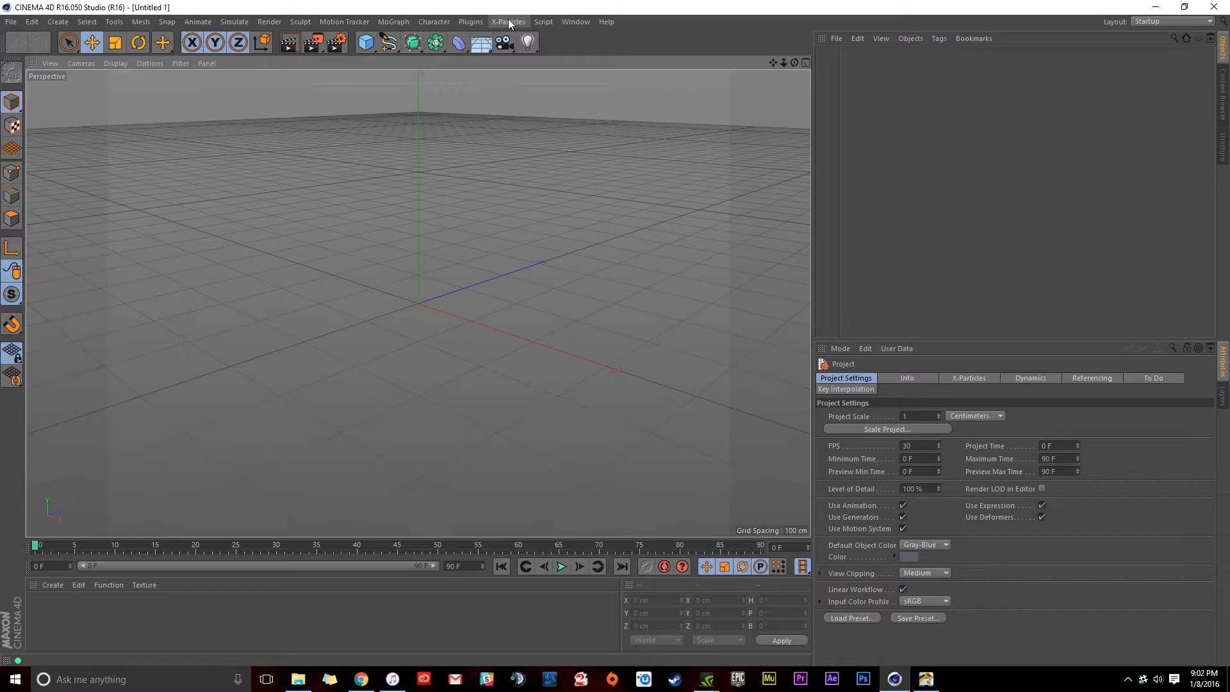
From Edit > Preferences, open the Cinema 4D R16 preferences folder in File Explorer.
click(31, 21)
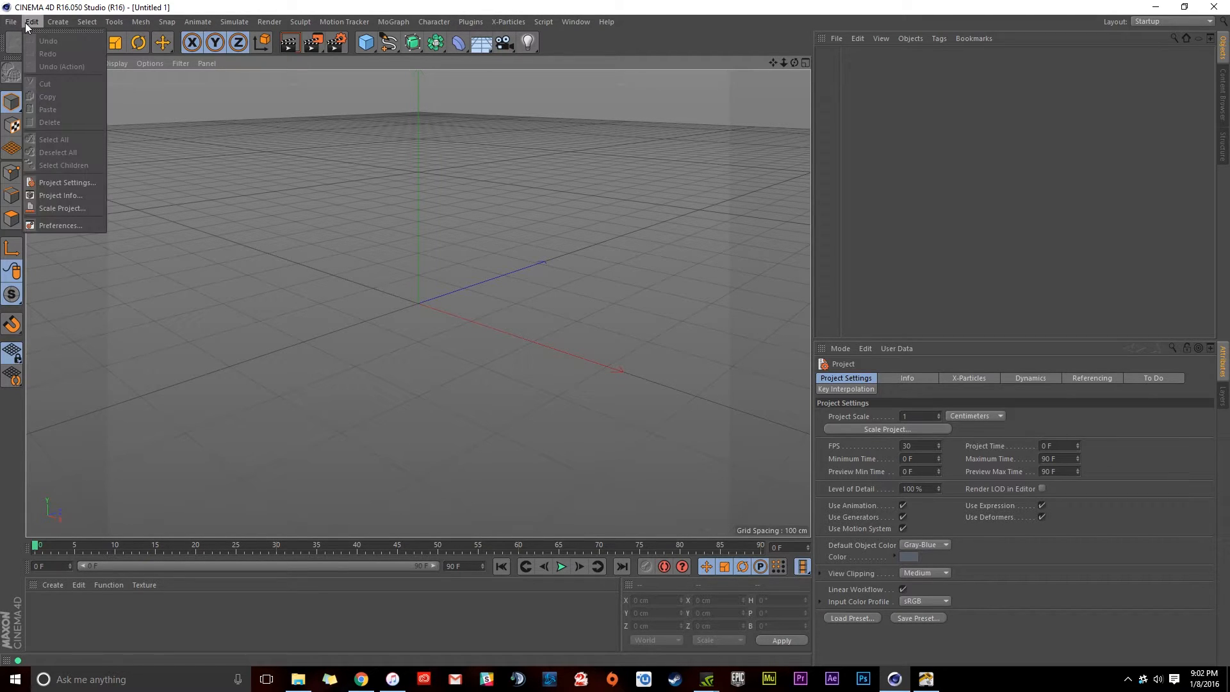
click(60, 225)
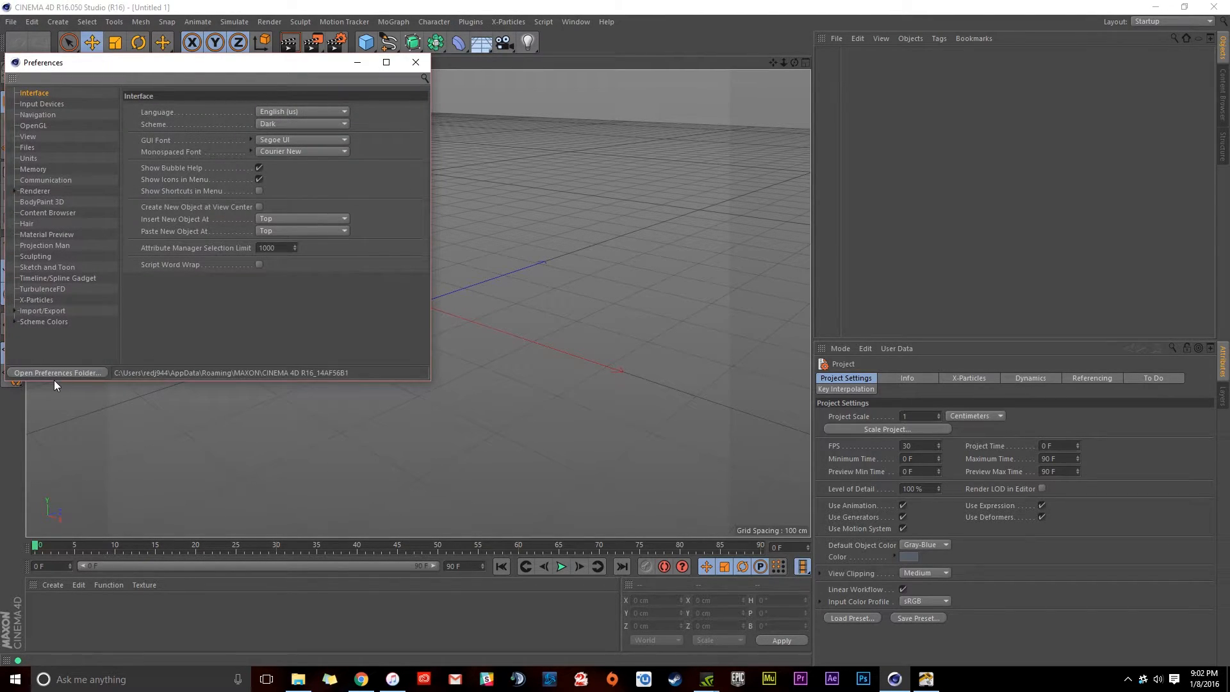
click(58, 372)
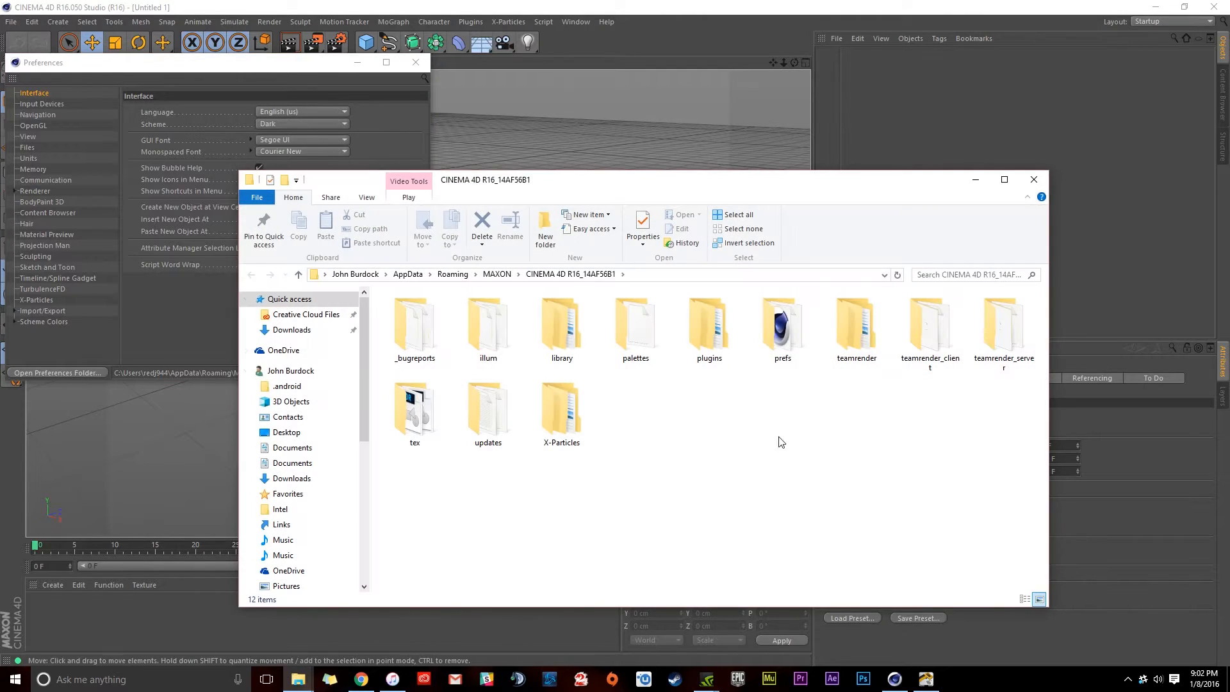
Copy the full path of the R16 plugins folder from the address bar and close the window.
click(707, 324)
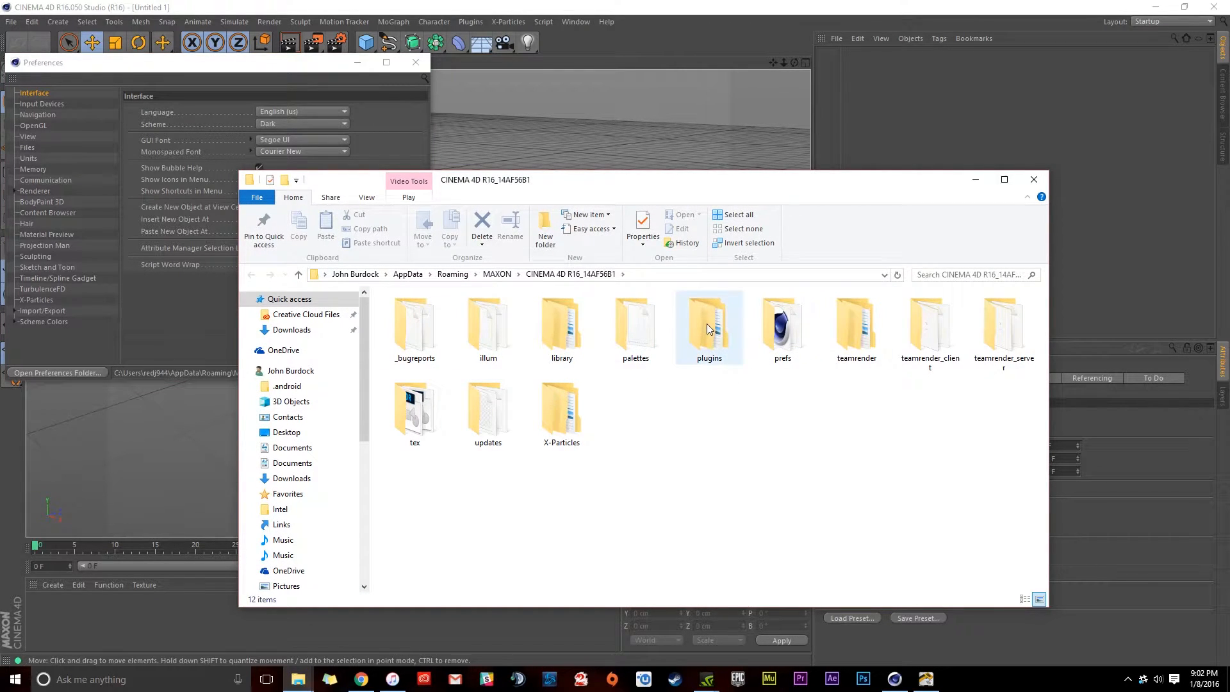
double_click(708, 321)
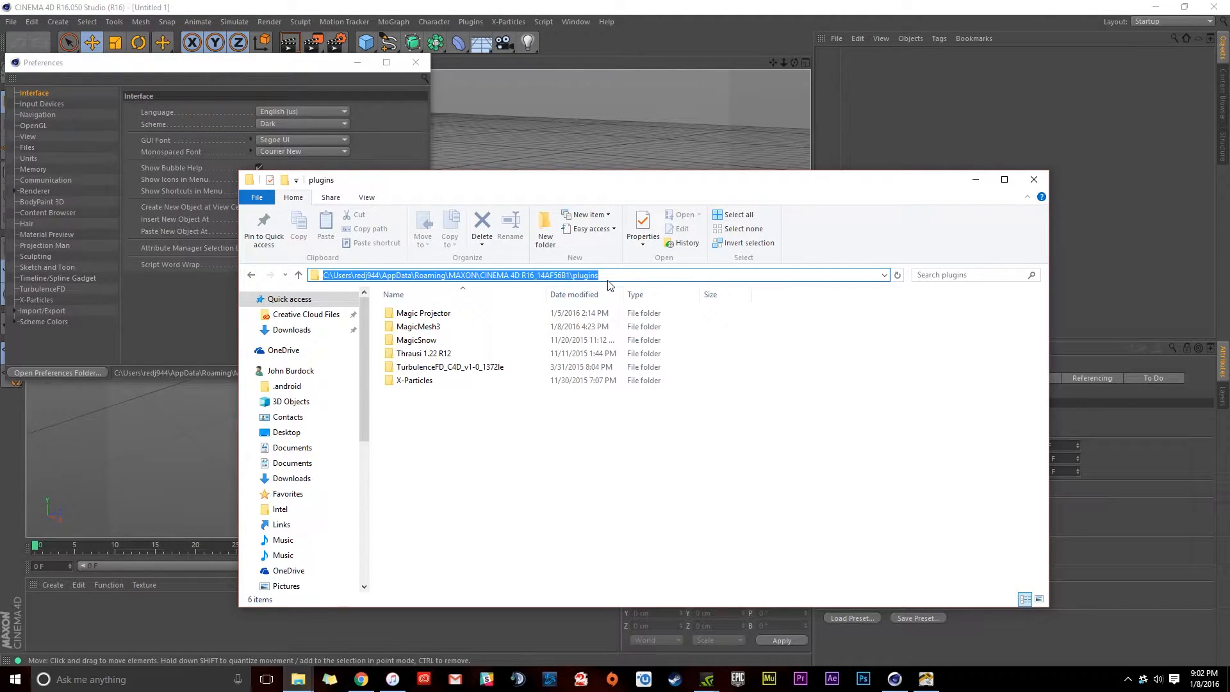
right_click(607, 275)
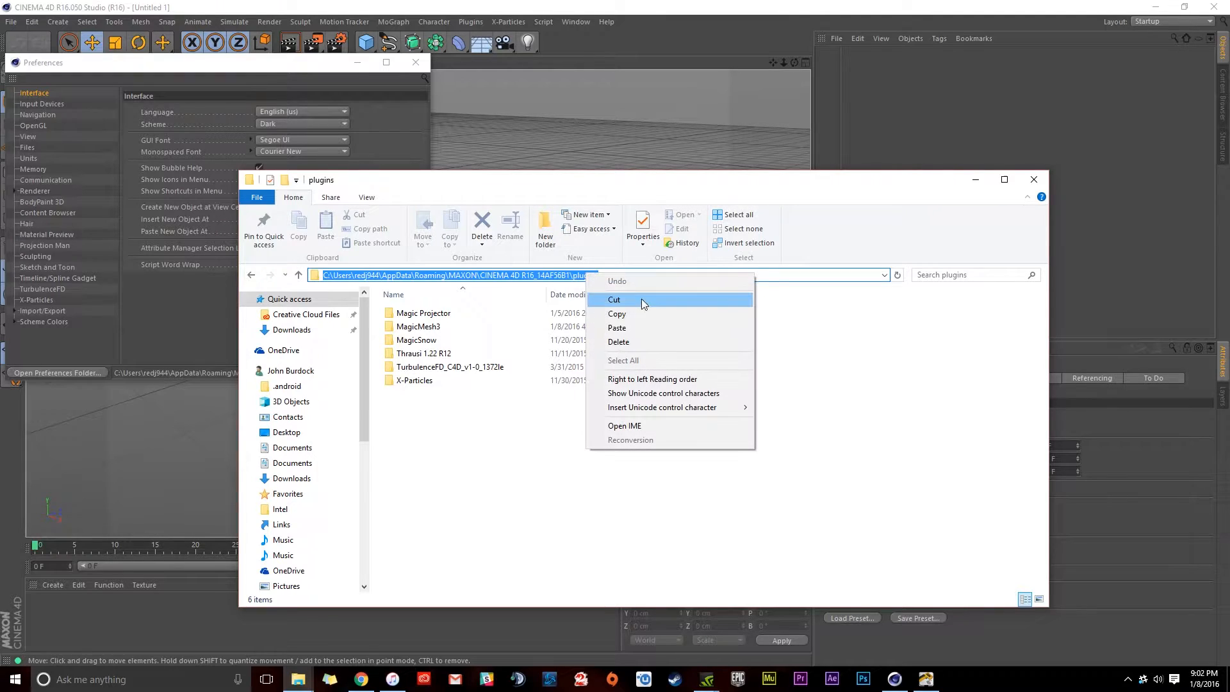
click(341, 268)
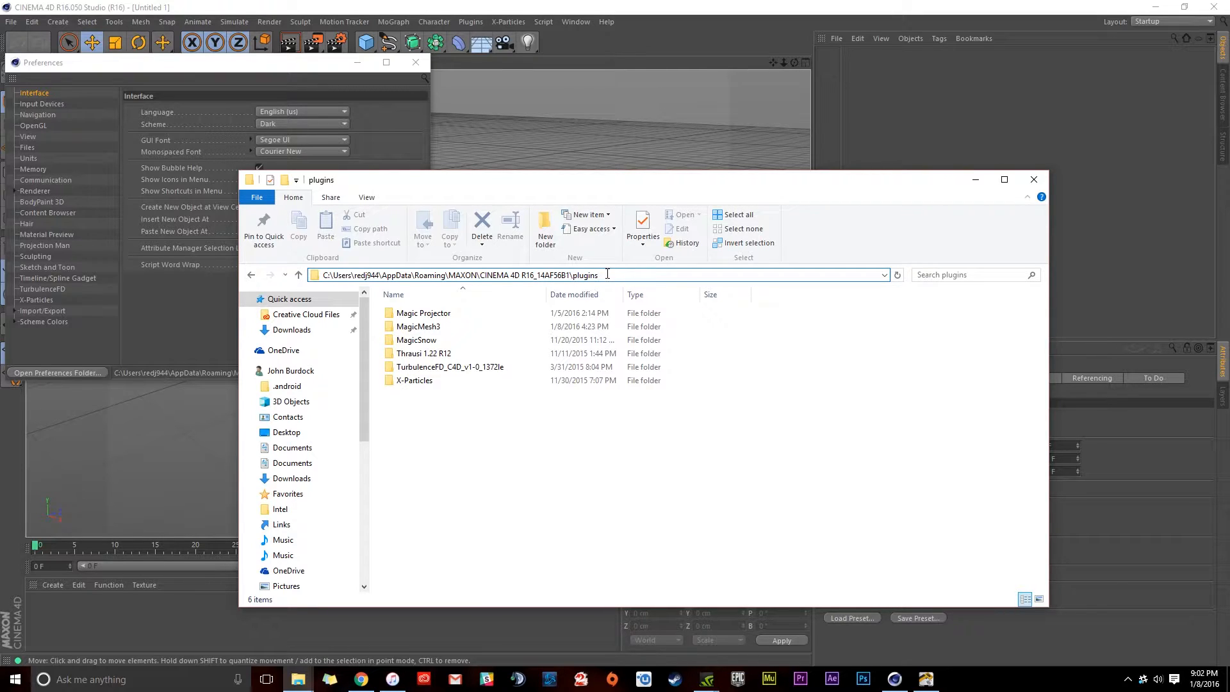
click(502, 274)
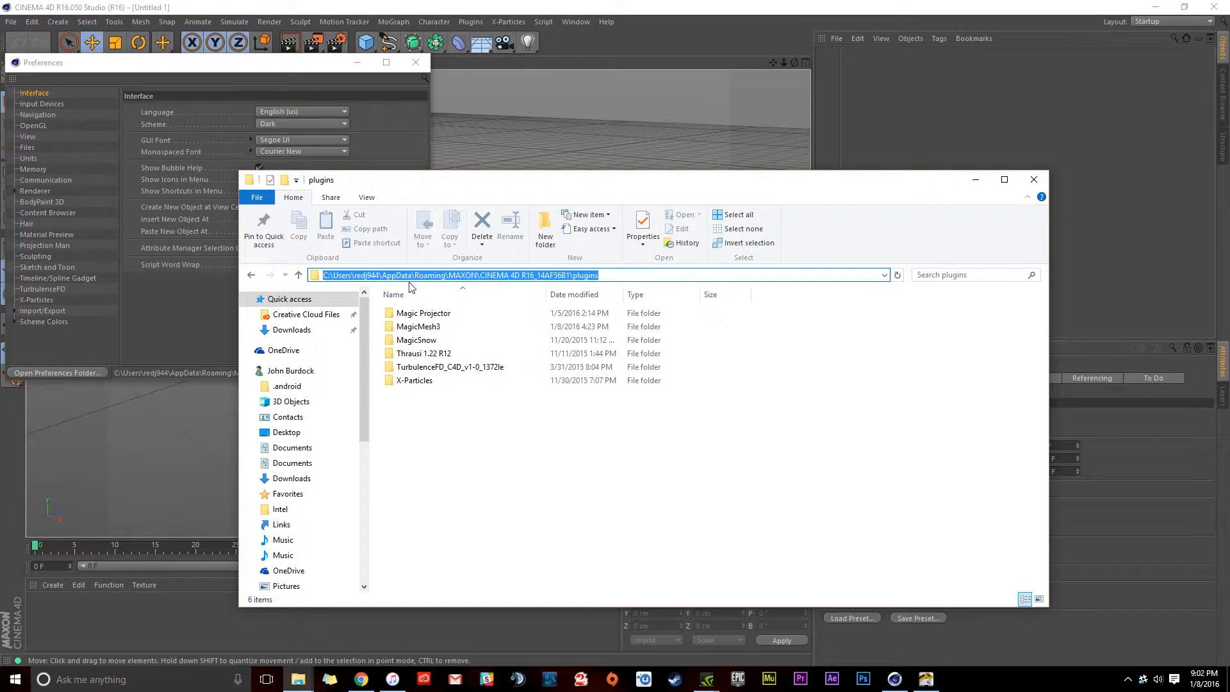
mouse_move(1034, 179)
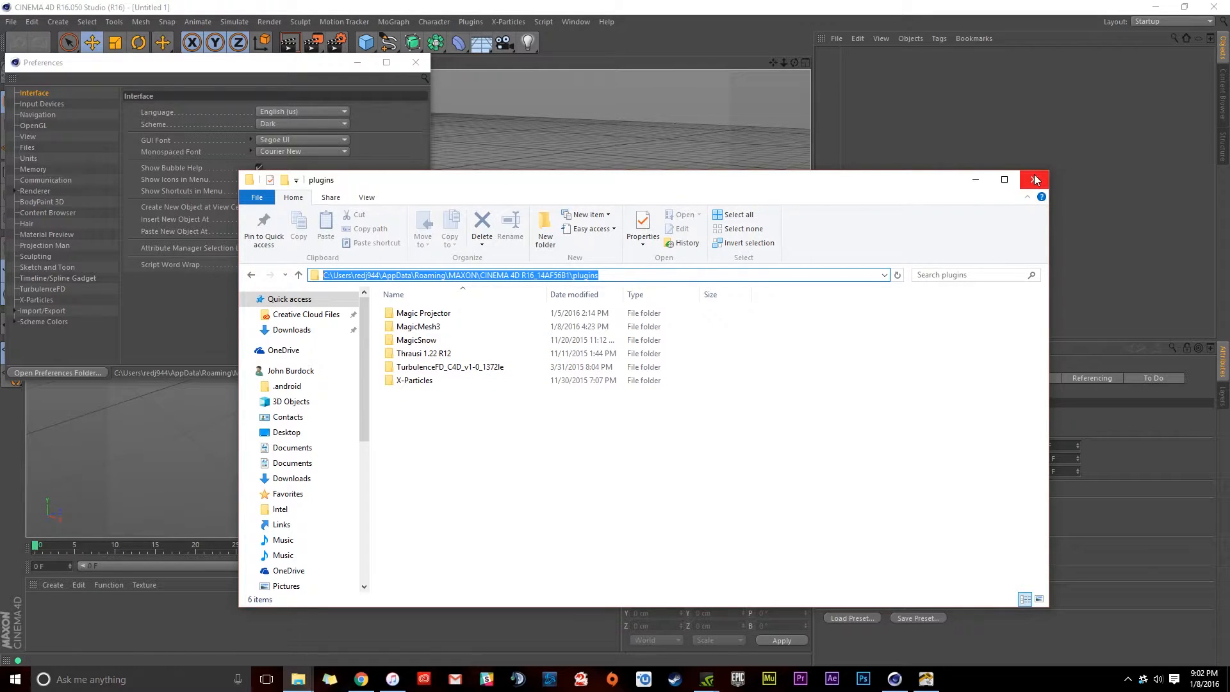
click(1034, 179)
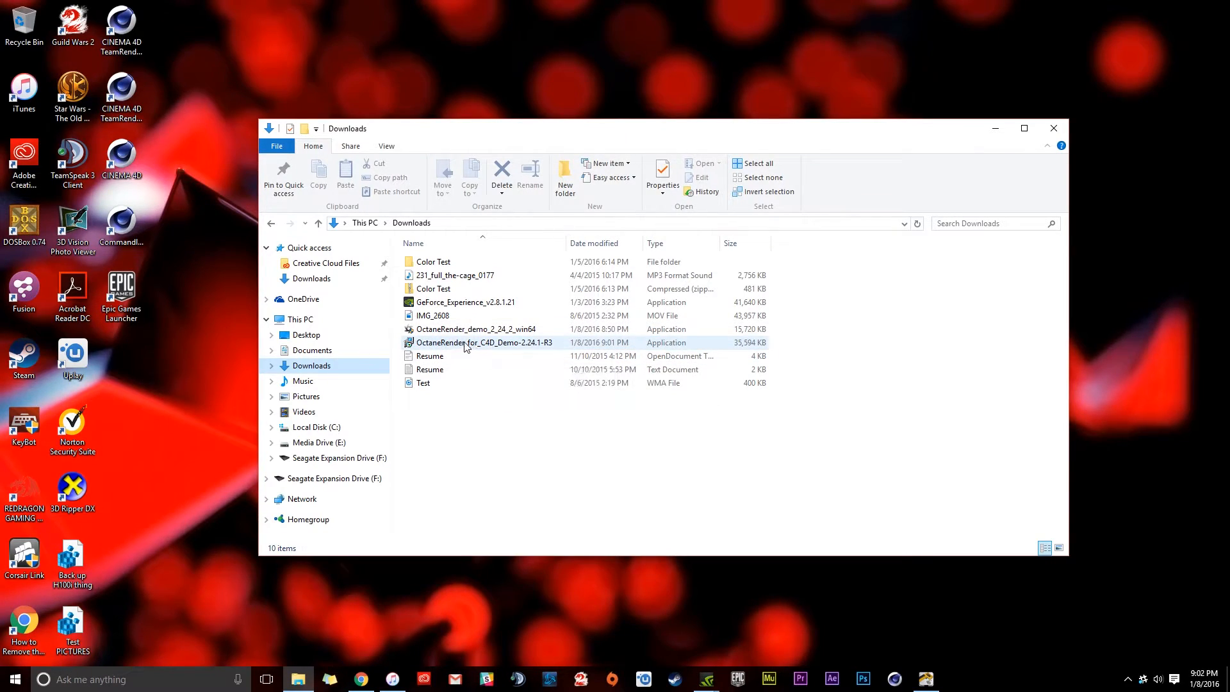
Run OctaneRender_for_C4D_Demo-2.24.1-R3 from the Downloads folder.
click(484, 342)
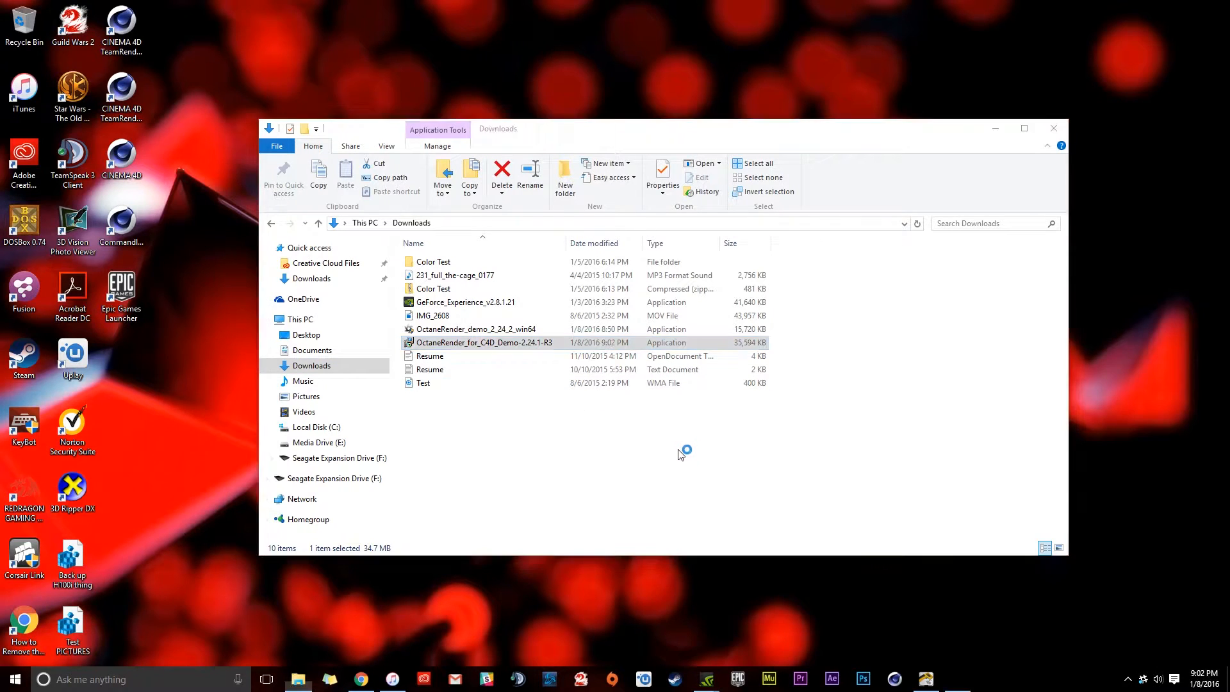
double_click(483, 342)
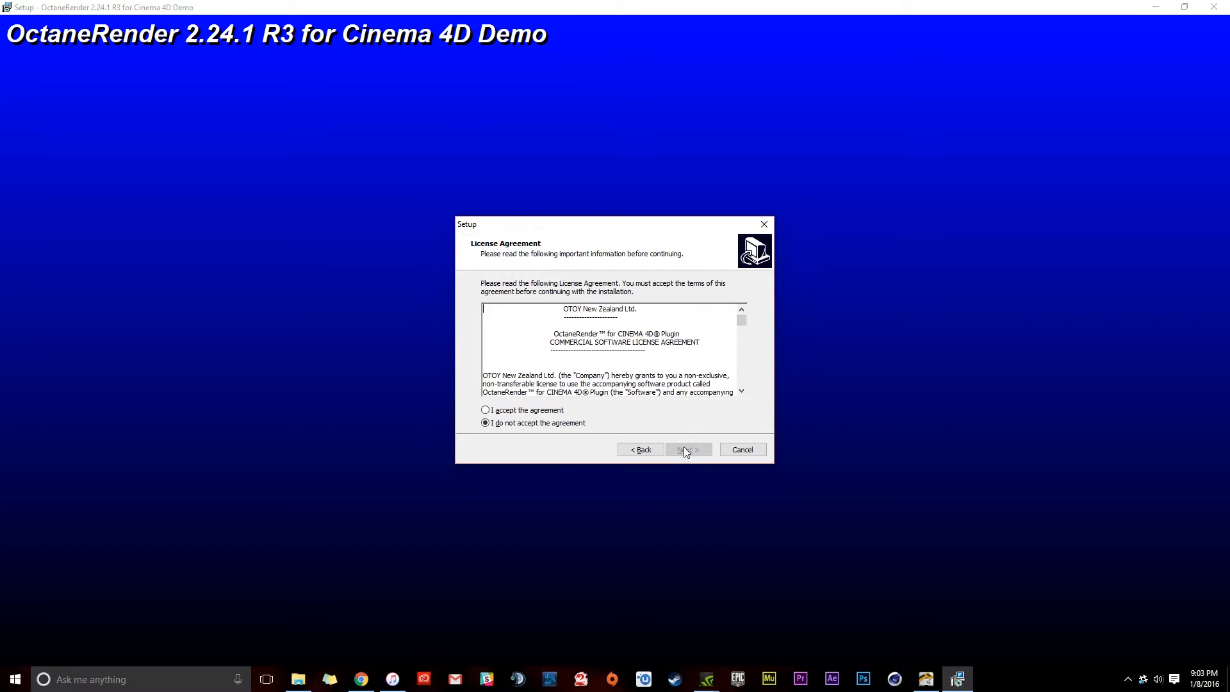
Accept the license agreement and paste the copied plugins path as the install destination.
click(484, 410)
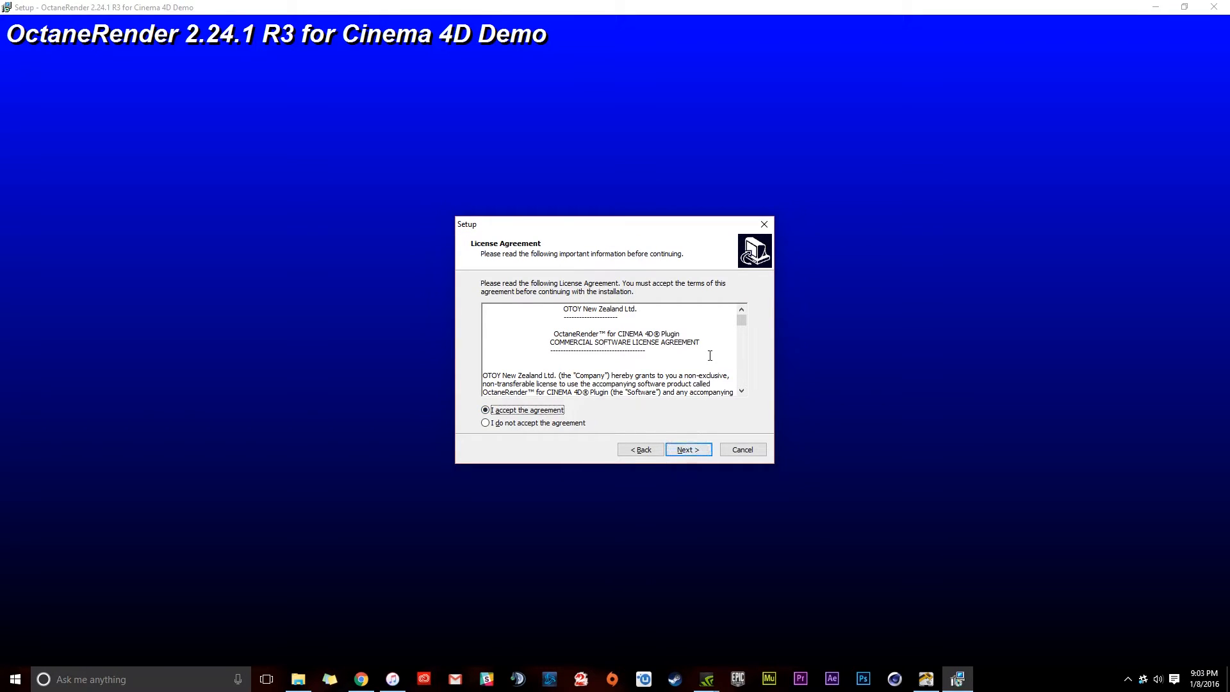
click(687, 448)
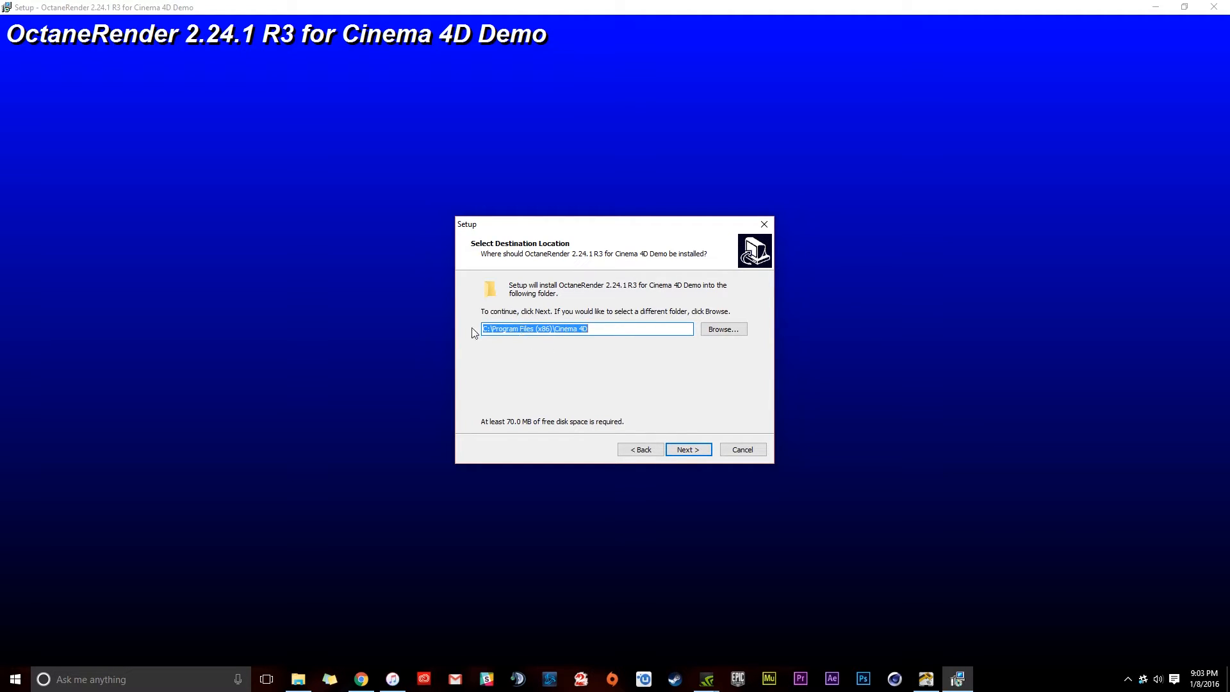
mouse_move(596, 345)
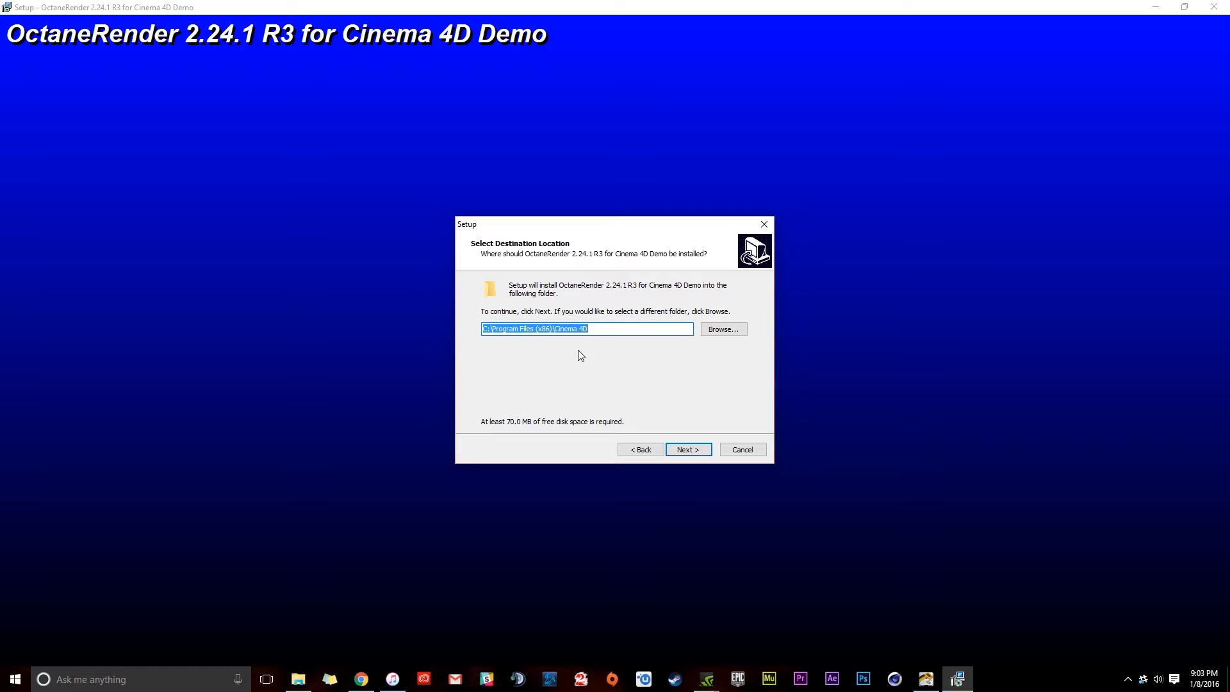
mouse_move(473, 351)
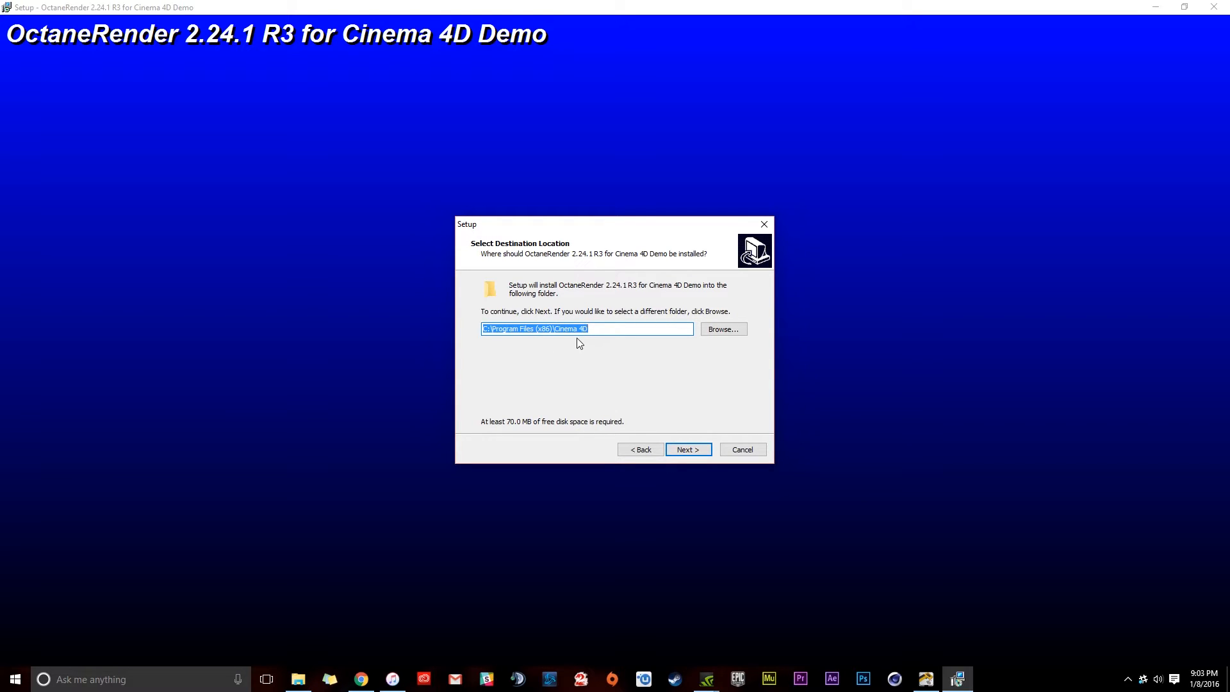
mouse_move(596, 349)
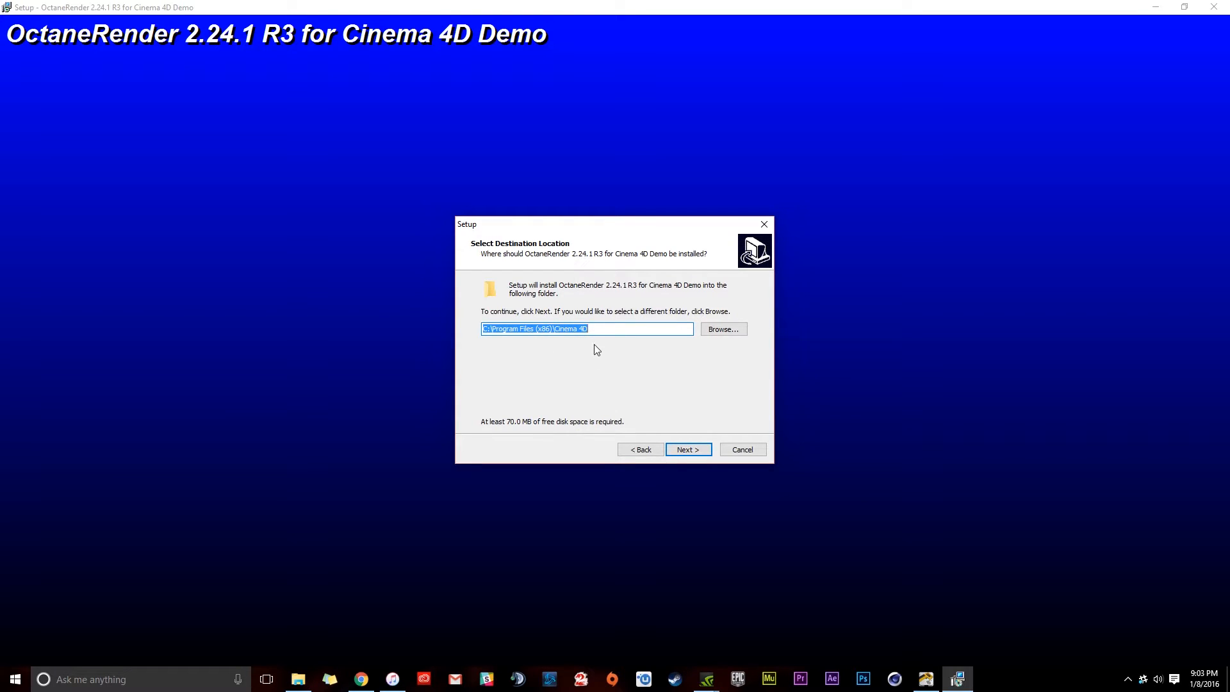
click(607, 329)
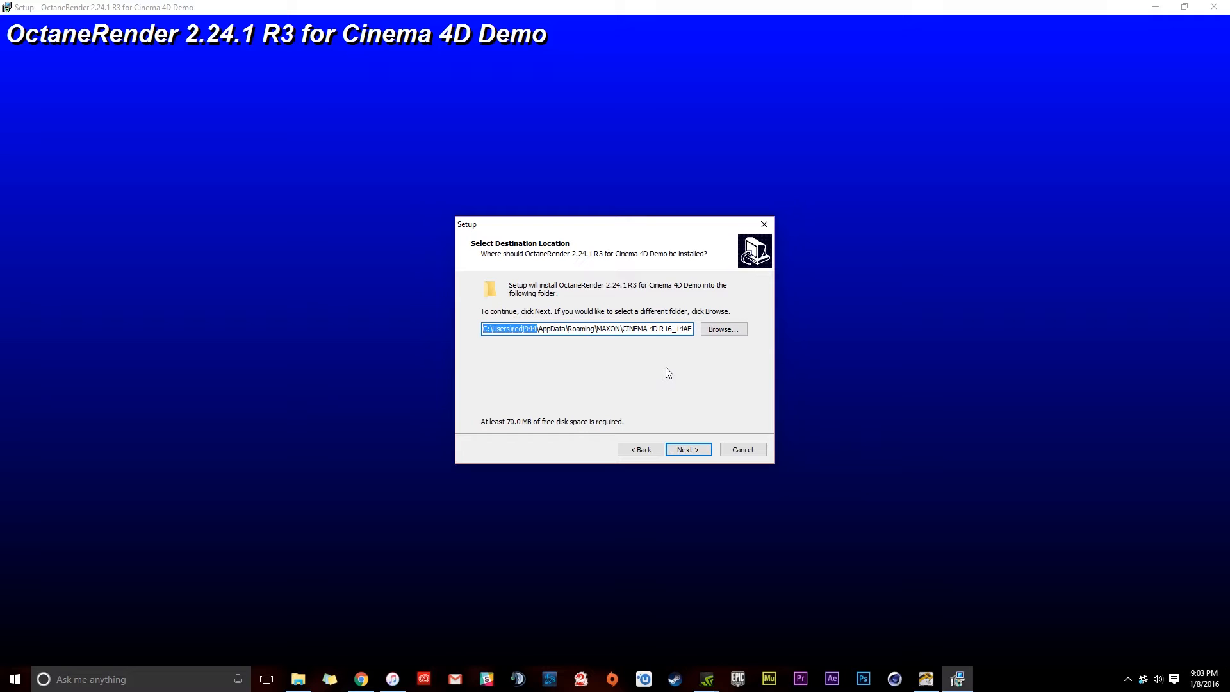
Confirm installing into the existing plugins folder for R16.0, run the install and finish.
click(686, 450)
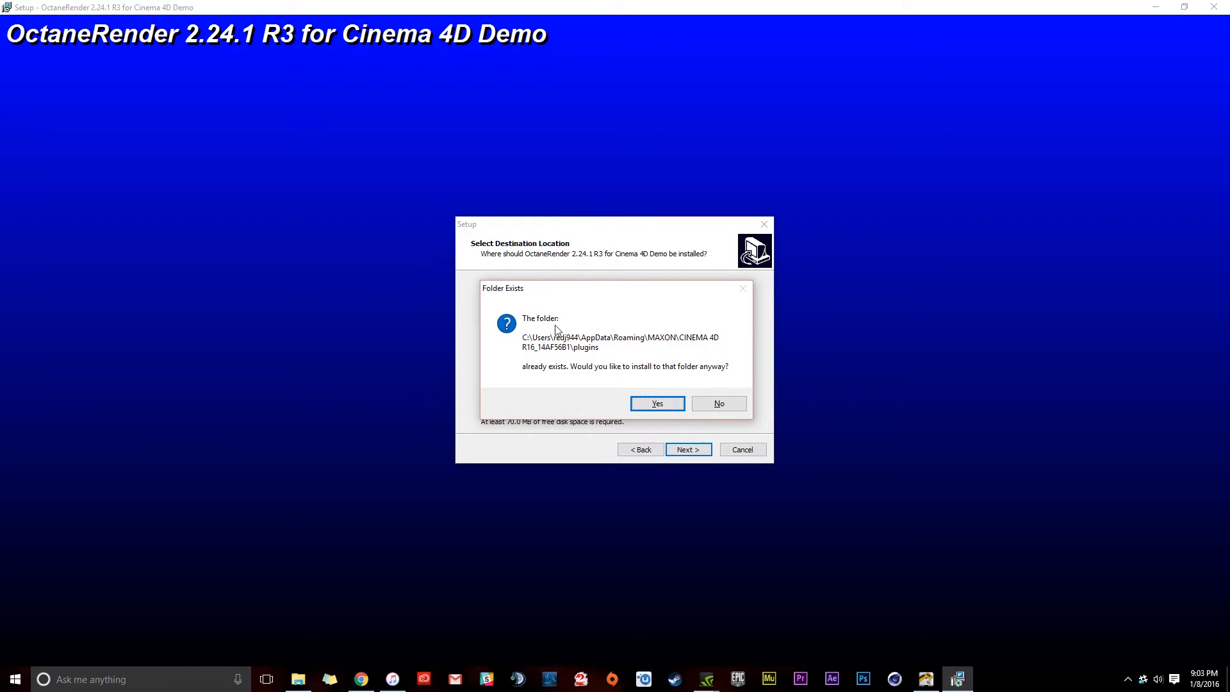
mouse_move(665, 369)
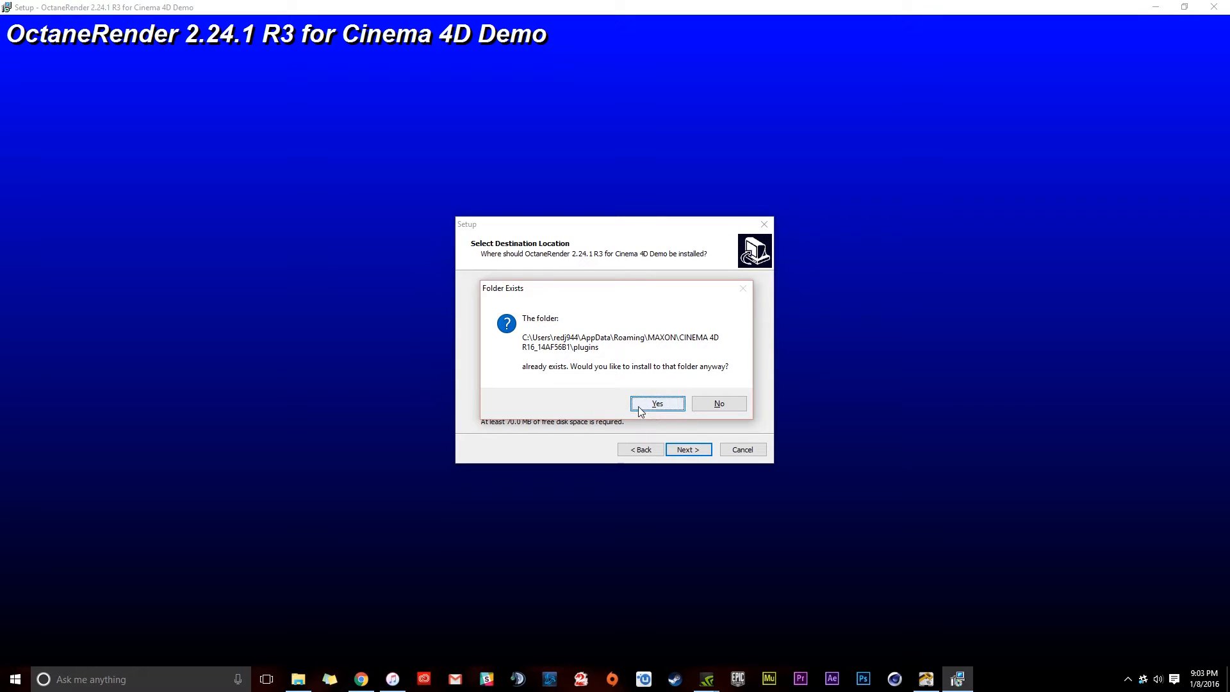
click(655, 403)
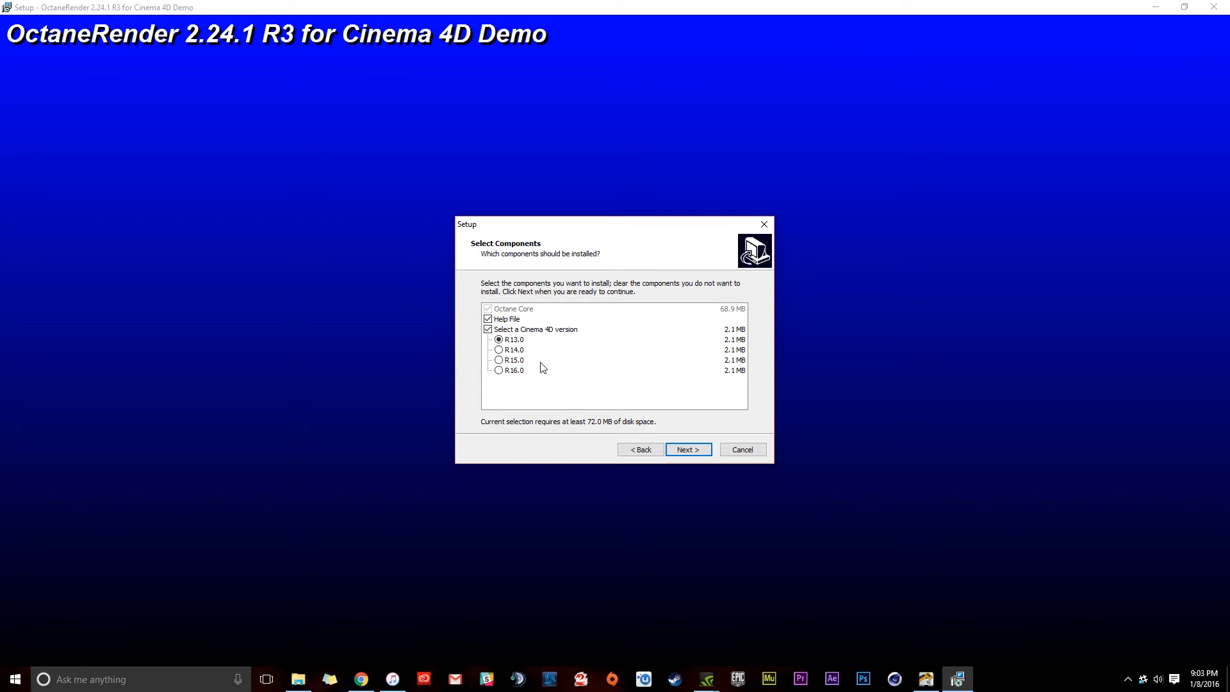
click(514, 369)
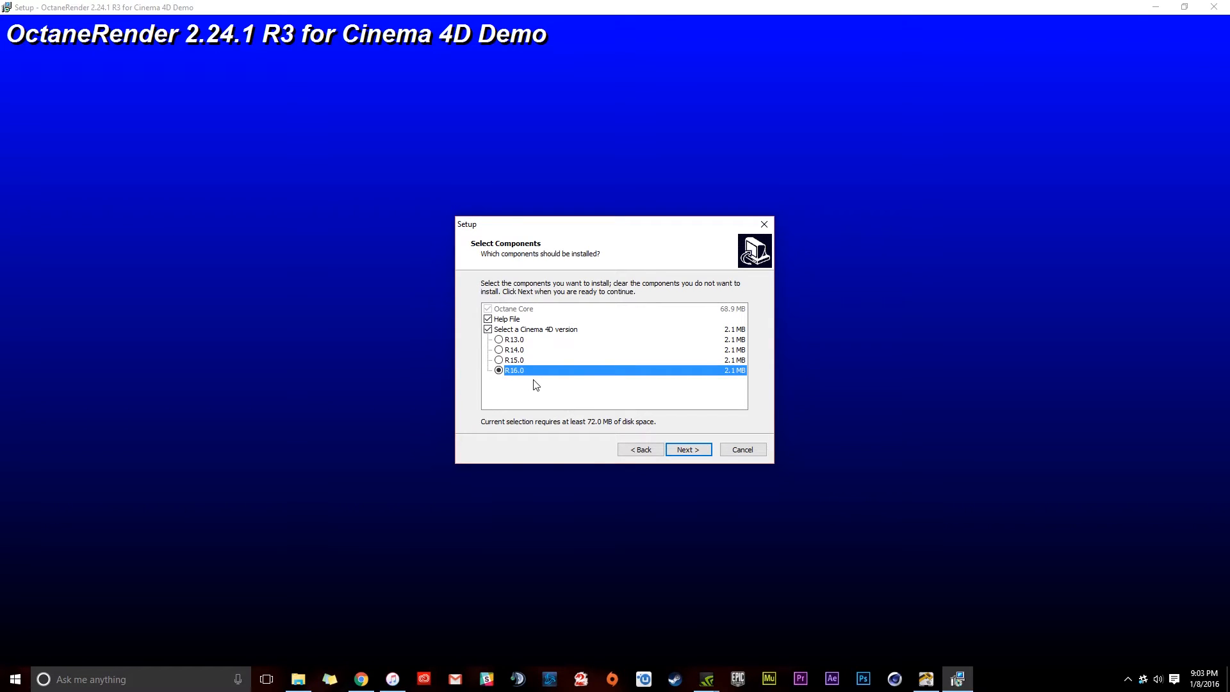
mouse_move(527, 366)
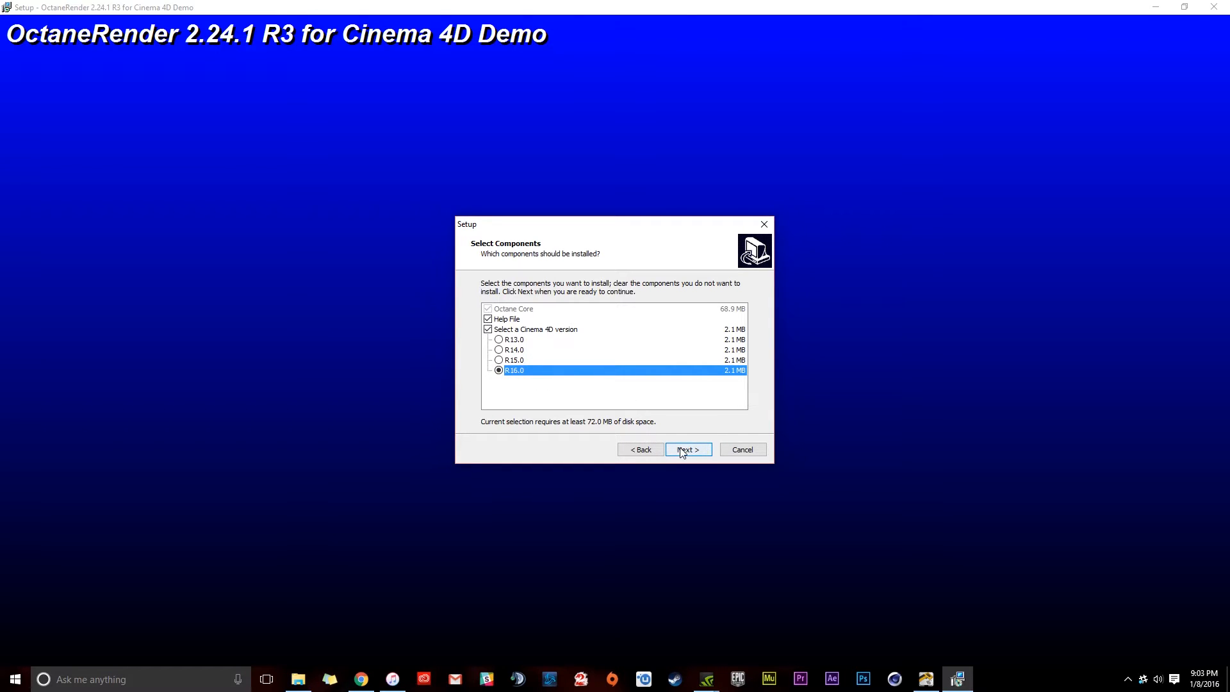
click(687, 449)
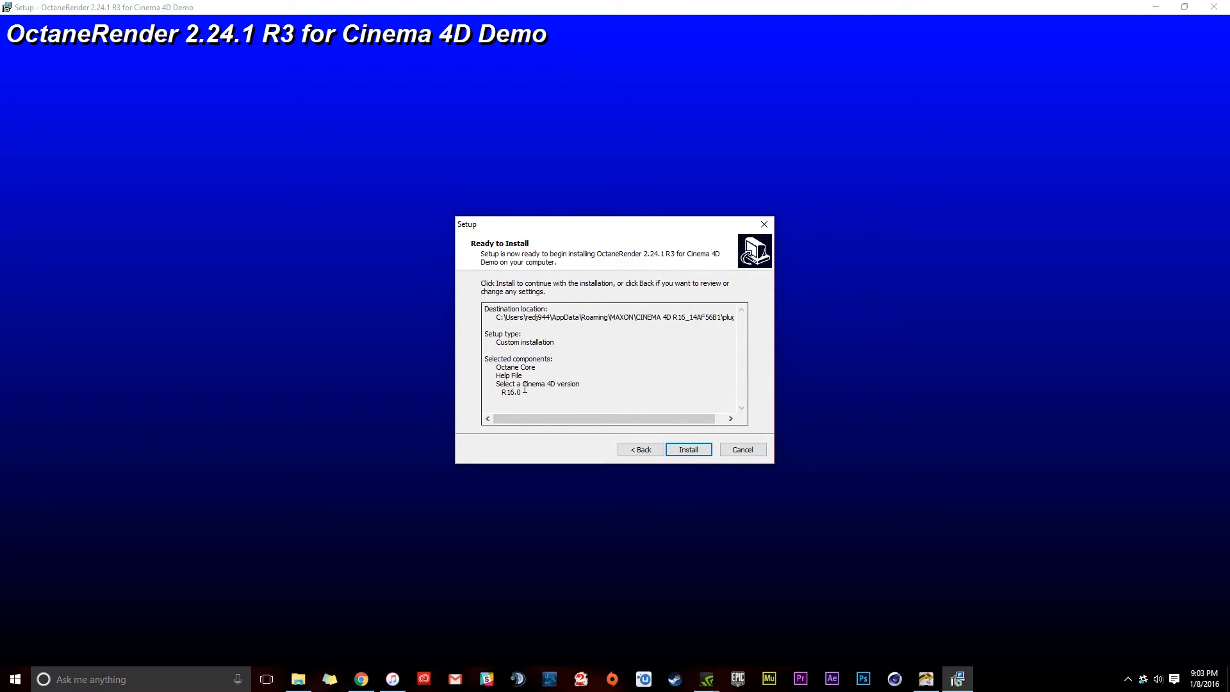
click(687, 450)
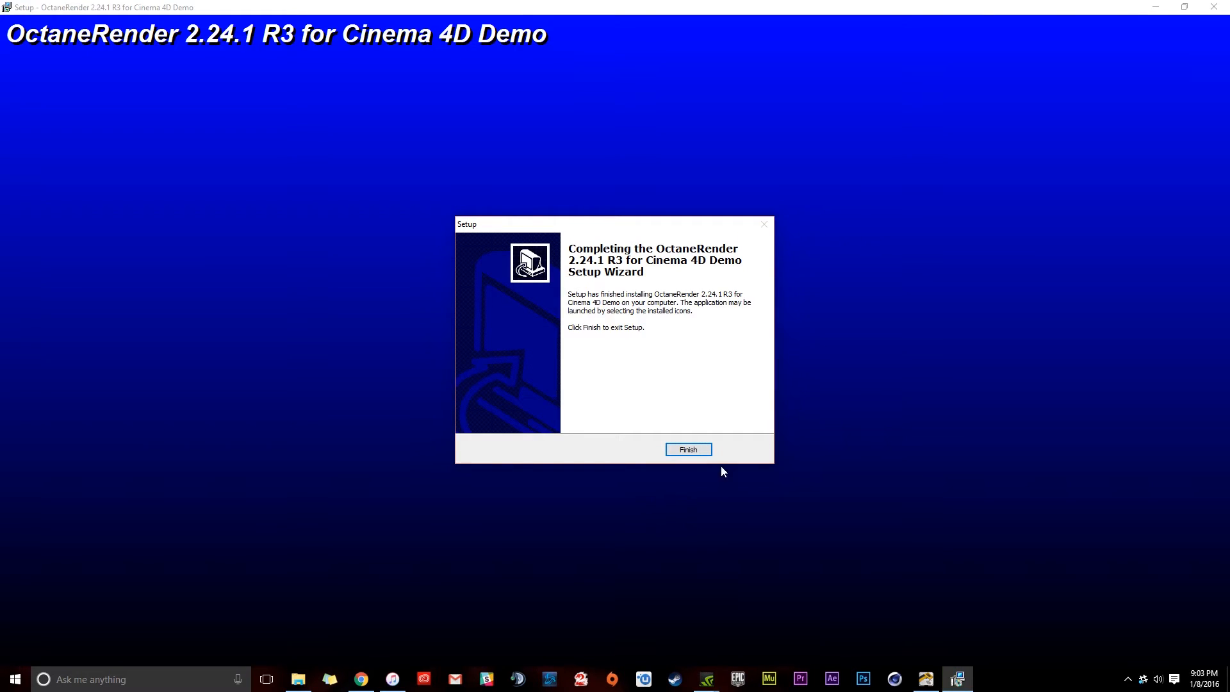
click(686, 450)
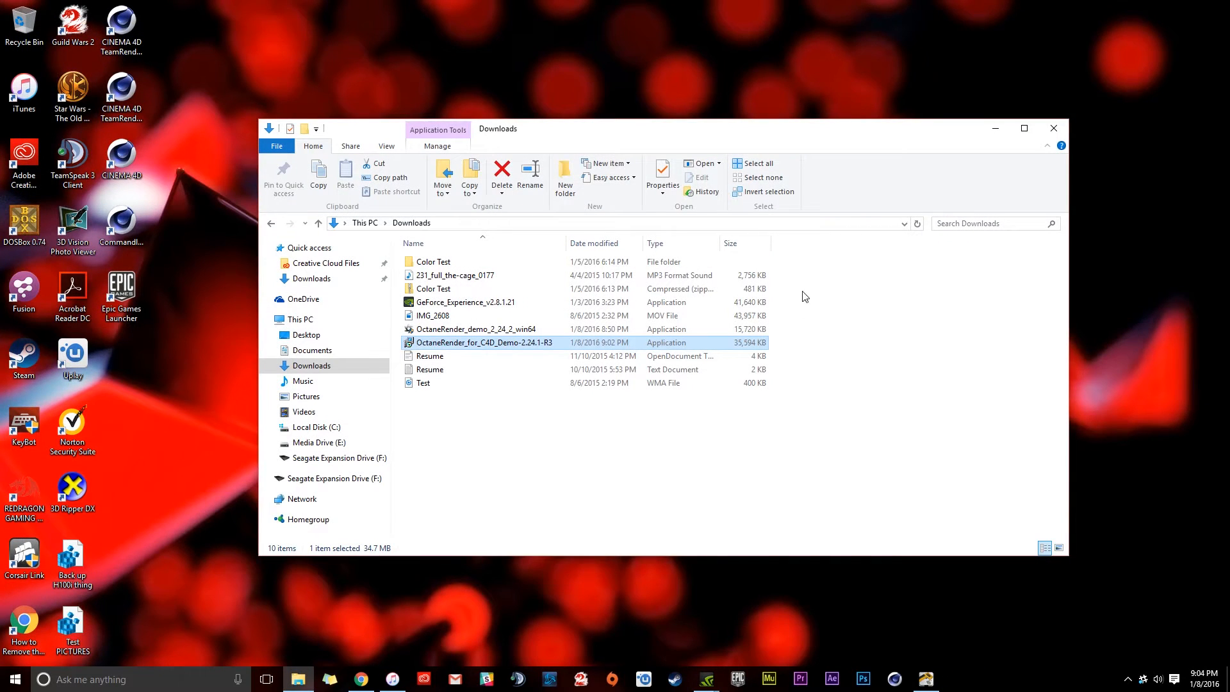
Relaunch Cinema 4D Studio R16 so the Octane plugin loads with an empty scene.
click(477, 330)
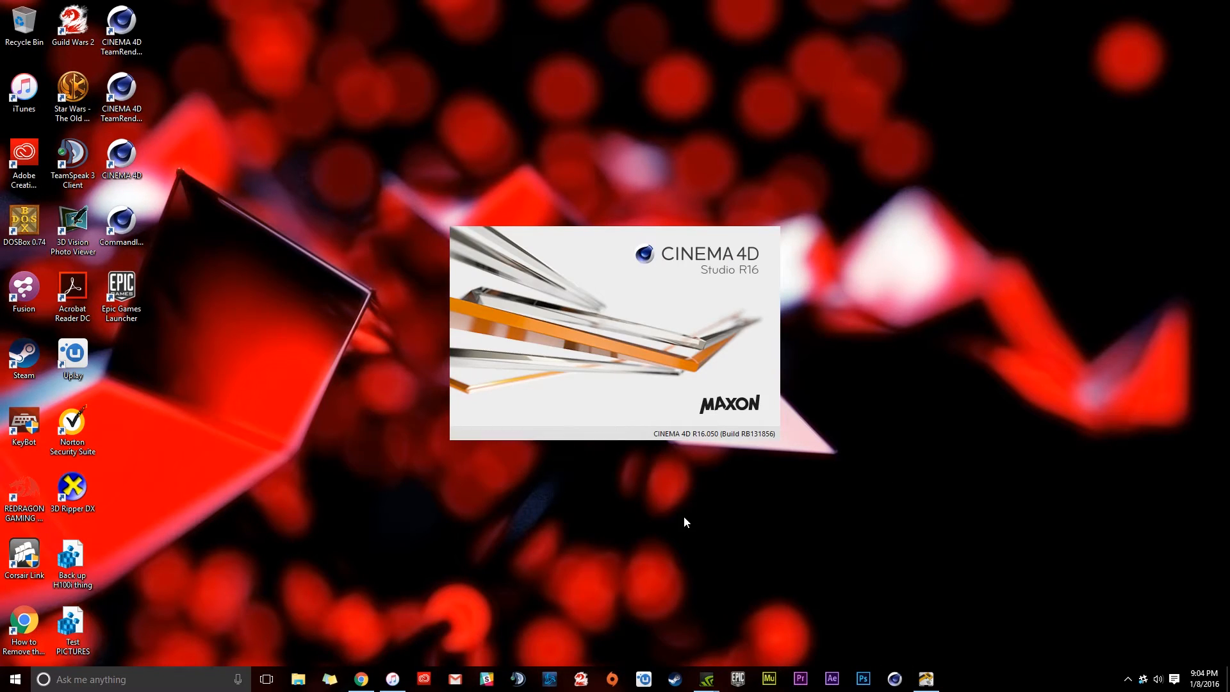
mouse_move(420, 490)
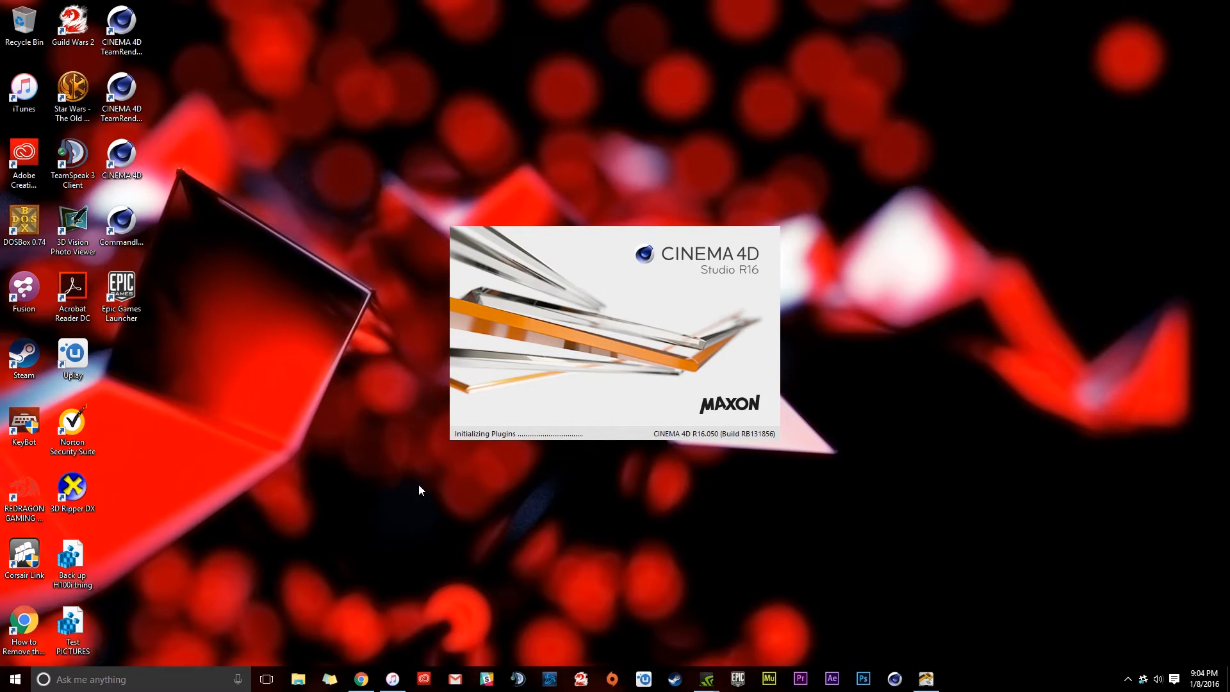
mouse_move(554, 495)
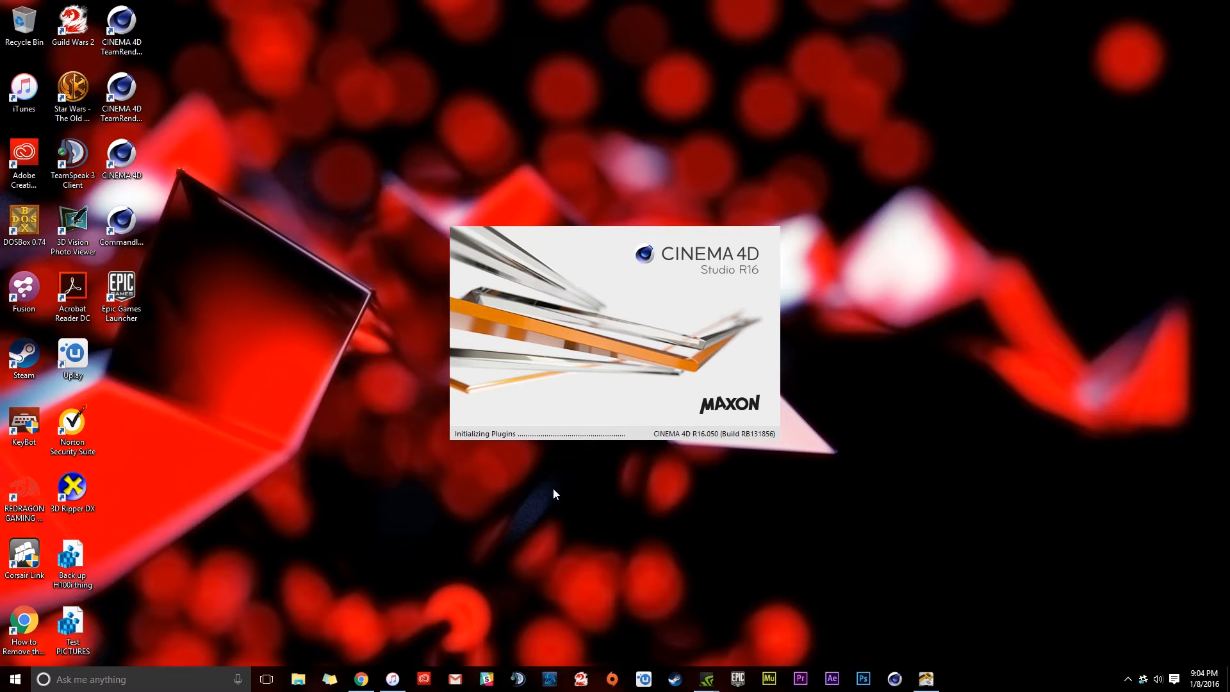
mouse_move(611, 513)
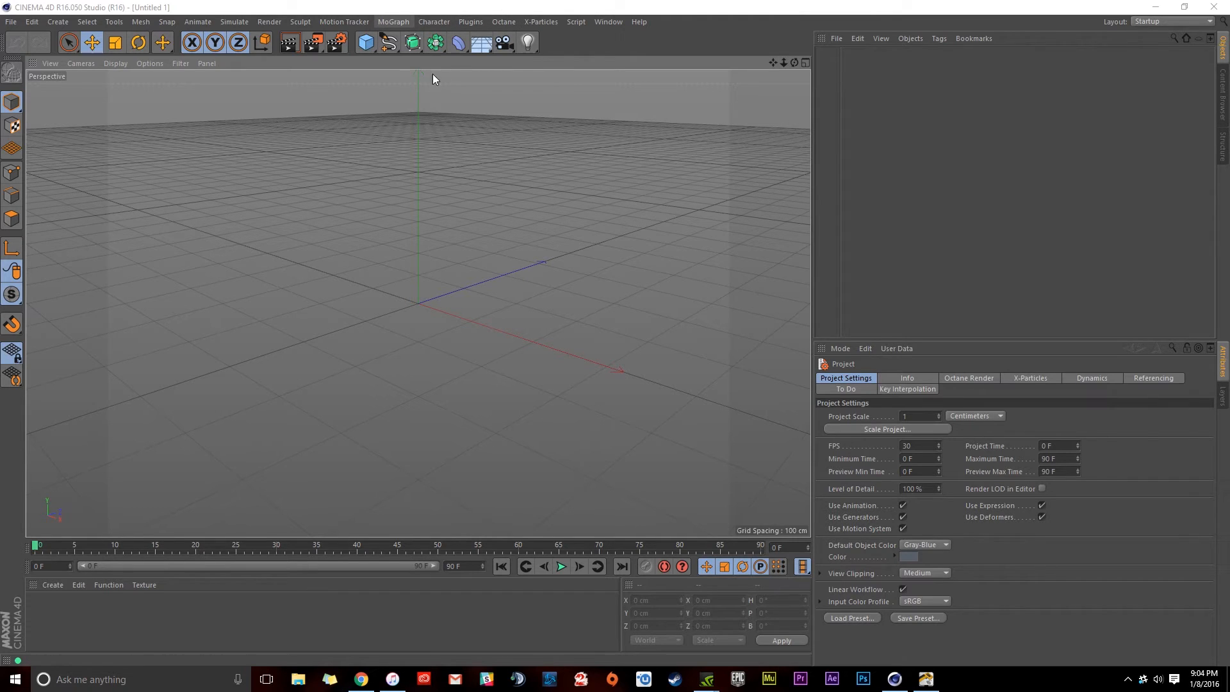
Add a cube and a plane, raising the plane along Y so the cube stands on it.
click(364, 42)
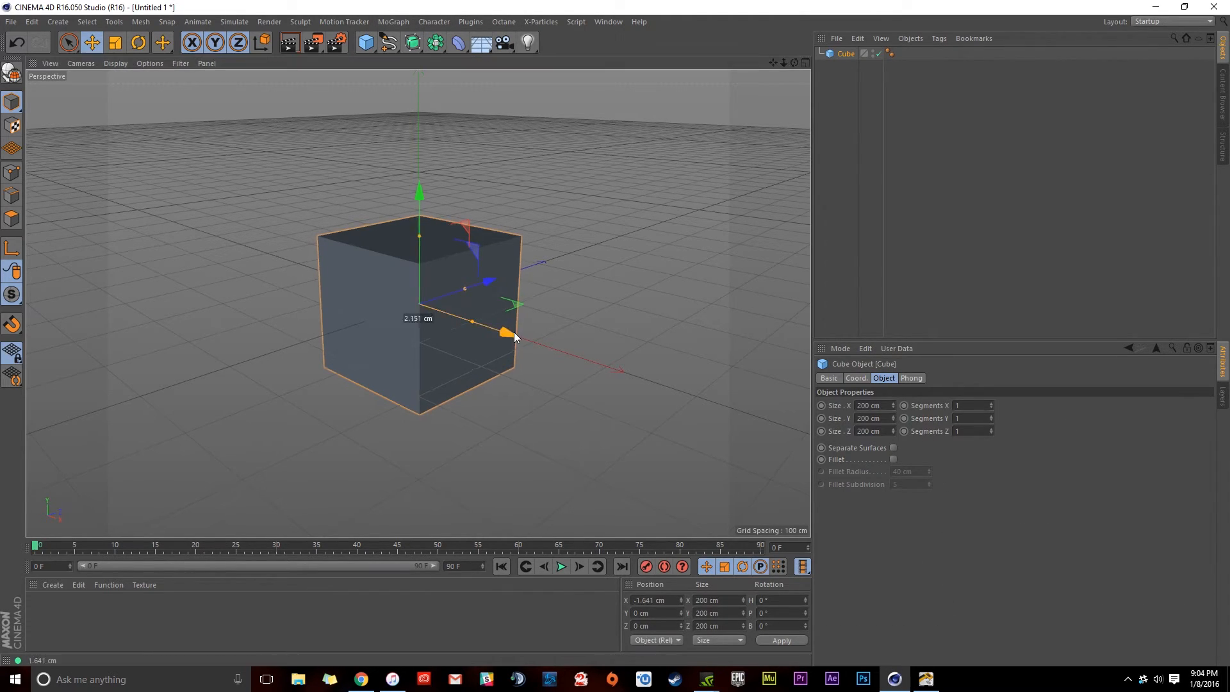
click(364, 42)
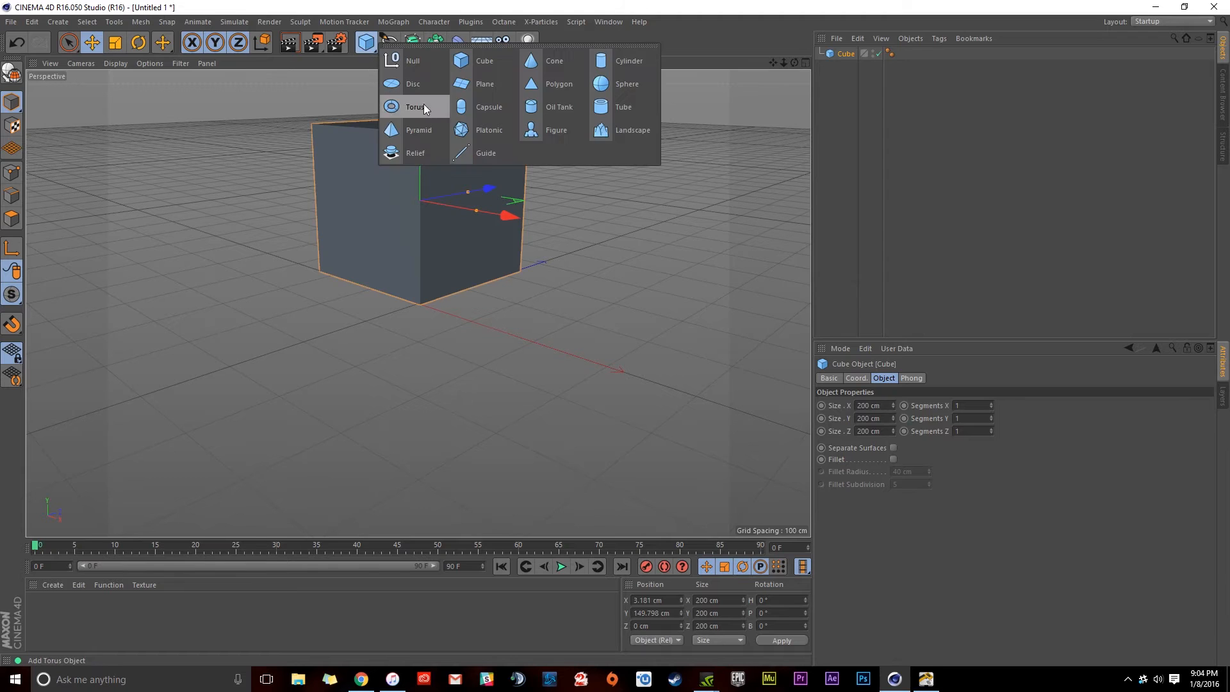
click(484, 85)
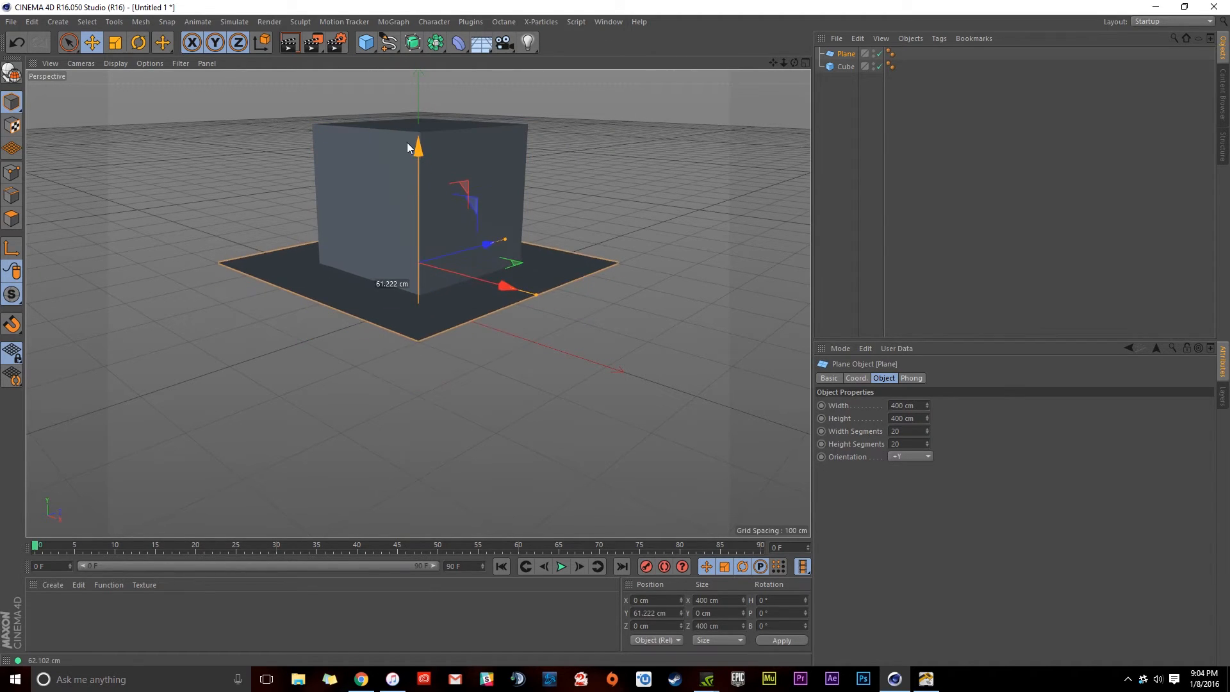
drag(418, 148, 418, 165)
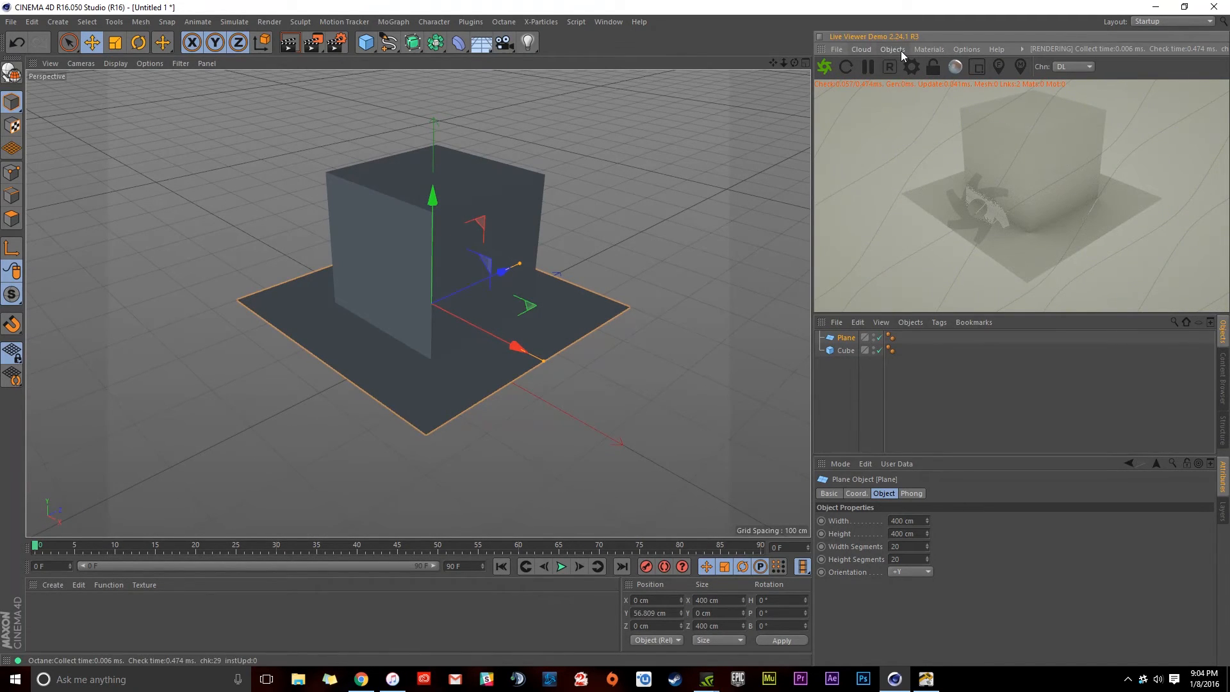
Add an Octane Arealight from the Live Viewer's Objects menu to light the scene.
click(891, 49)
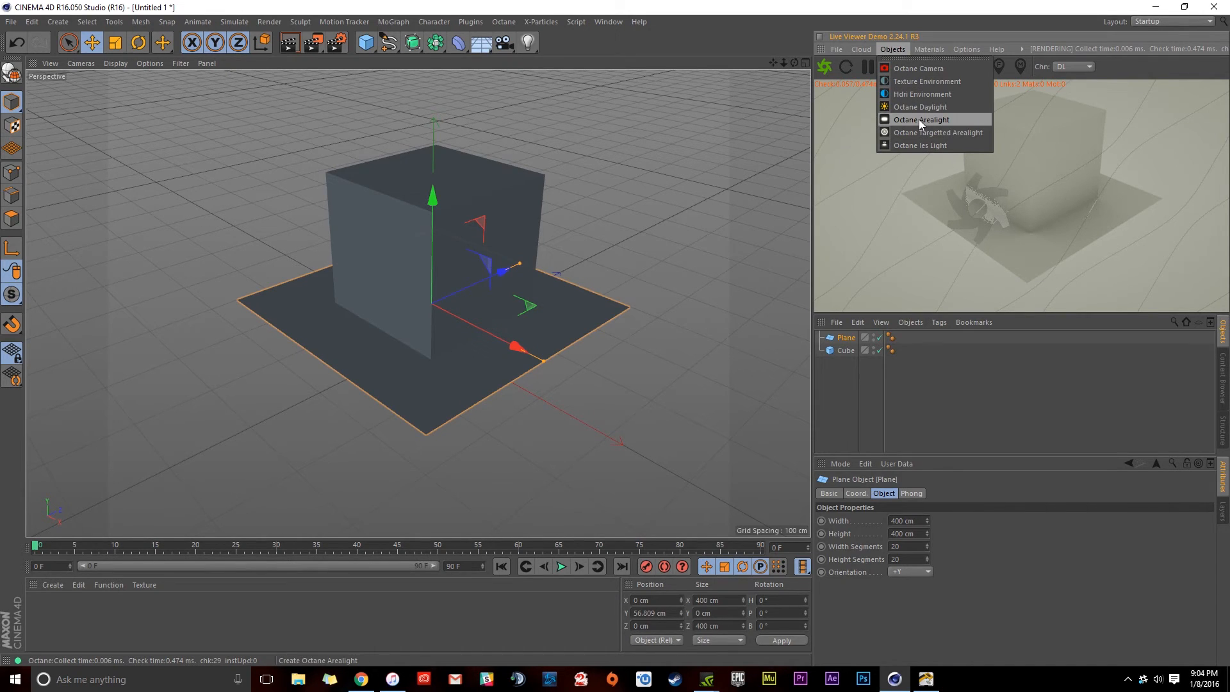
click(921, 119)
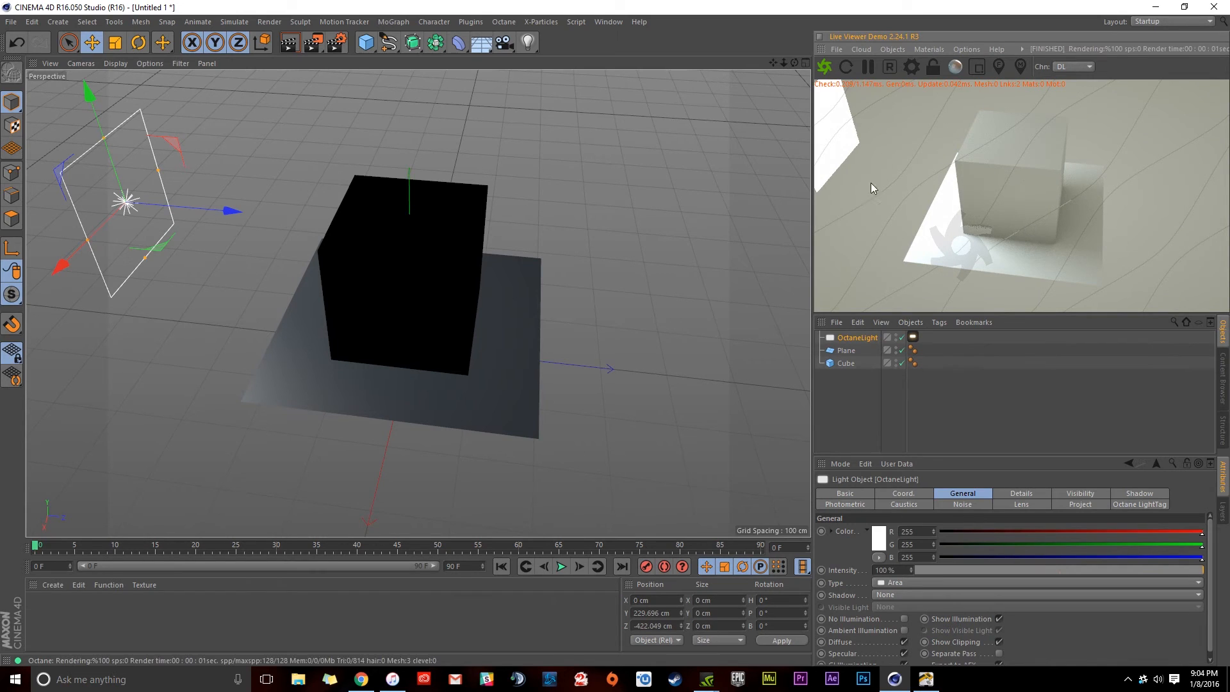
mouse_move(1015, 177)
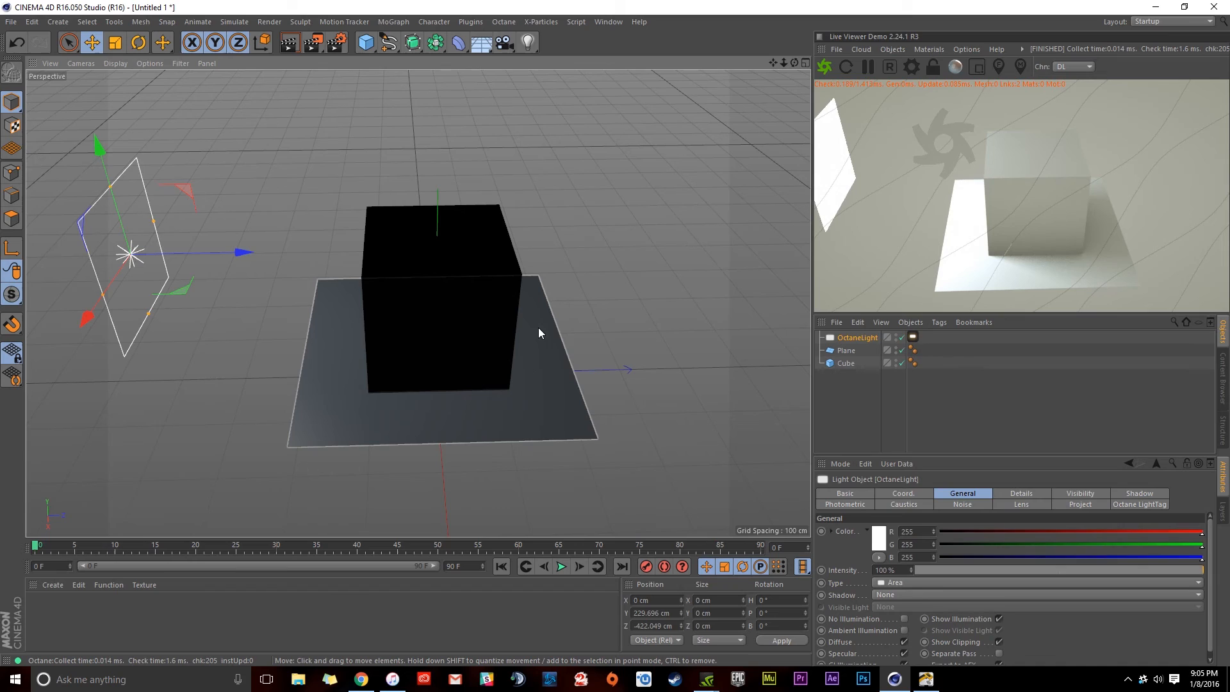
mouse_move(579, 370)
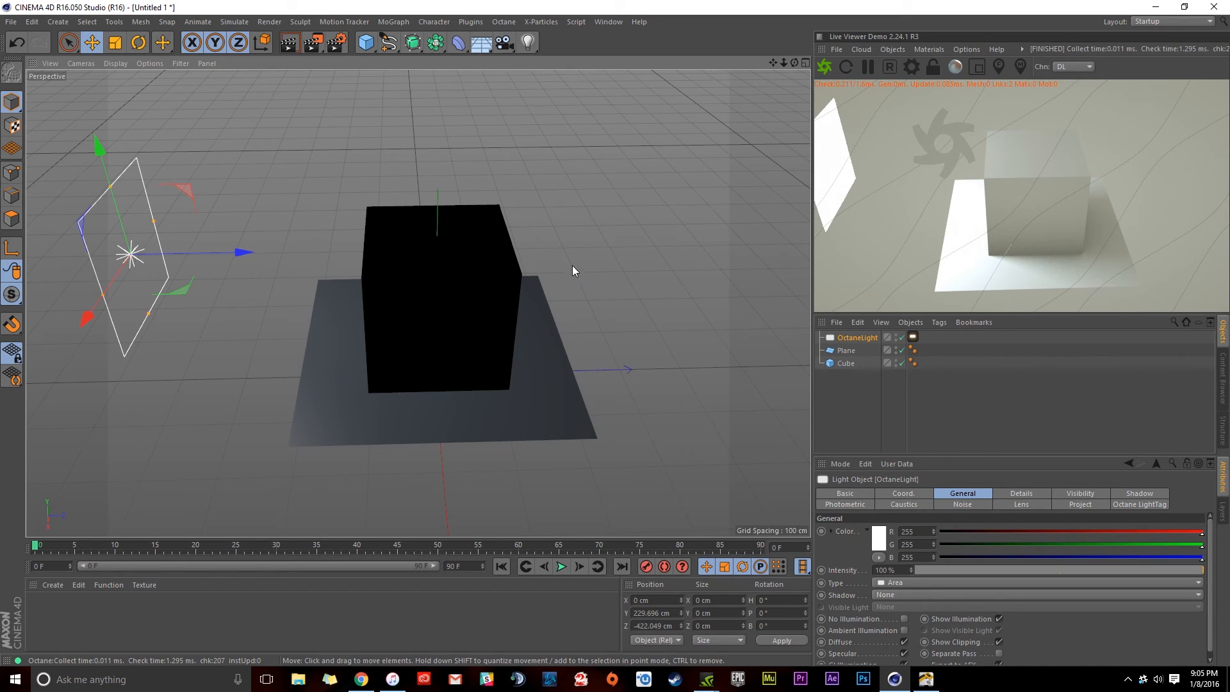
mouse_move(554, 238)
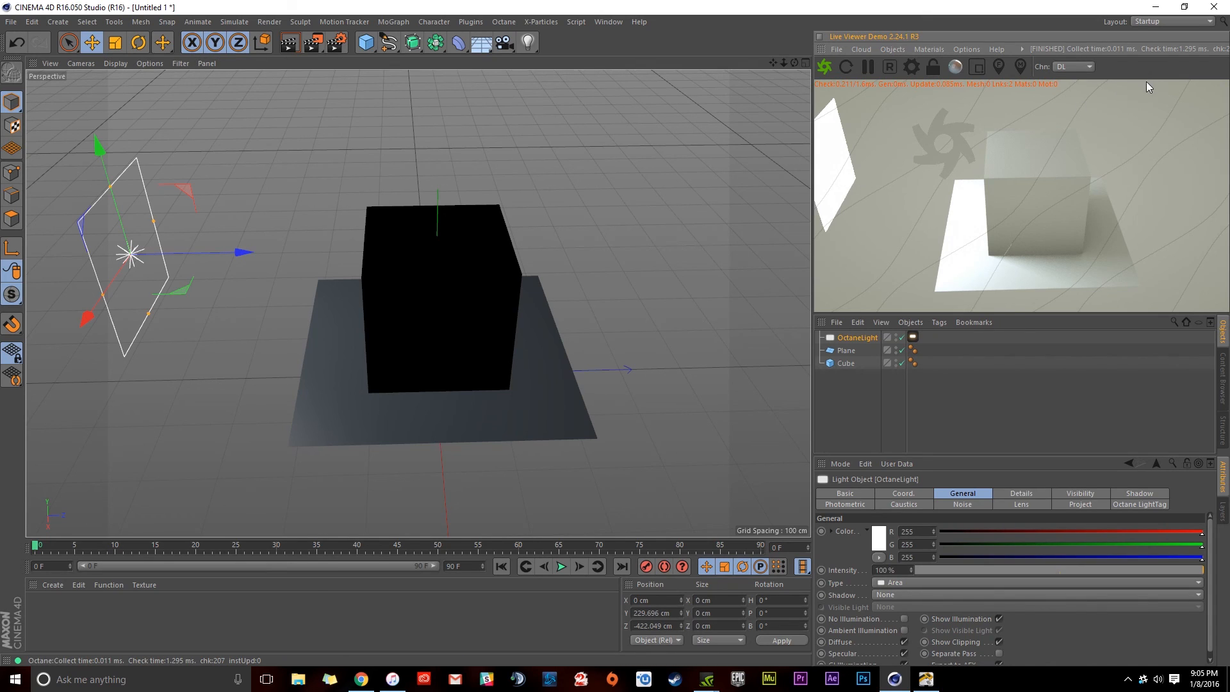
mouse_move(1217, 8)
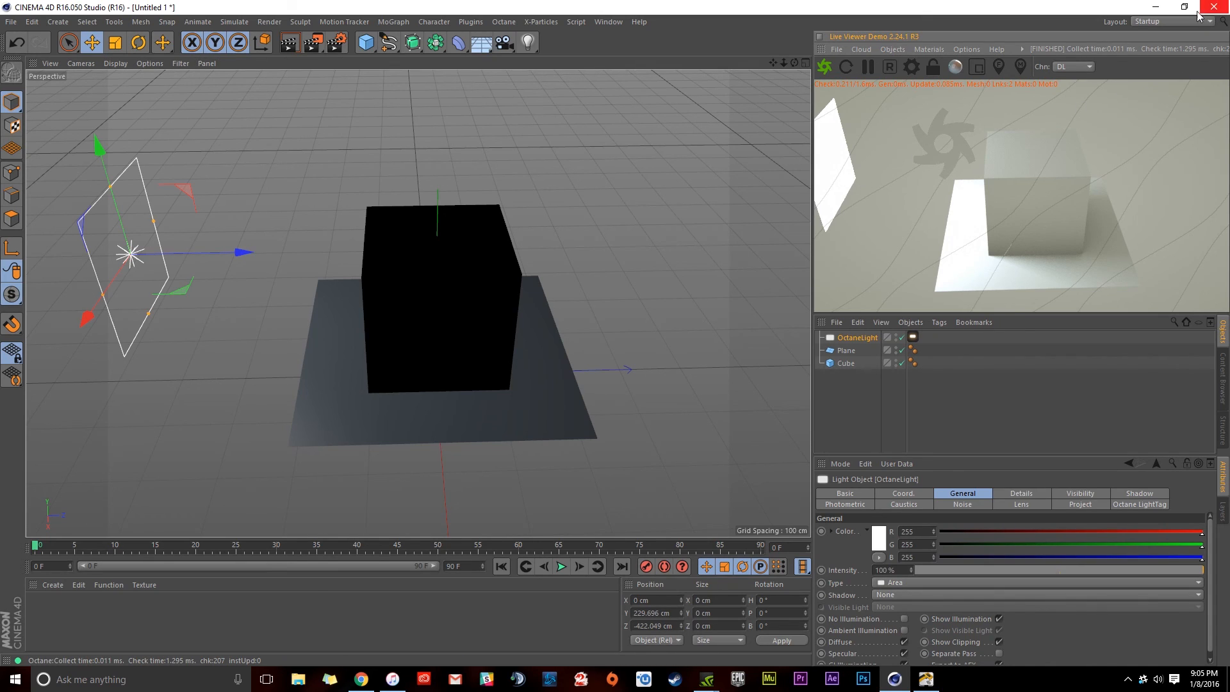